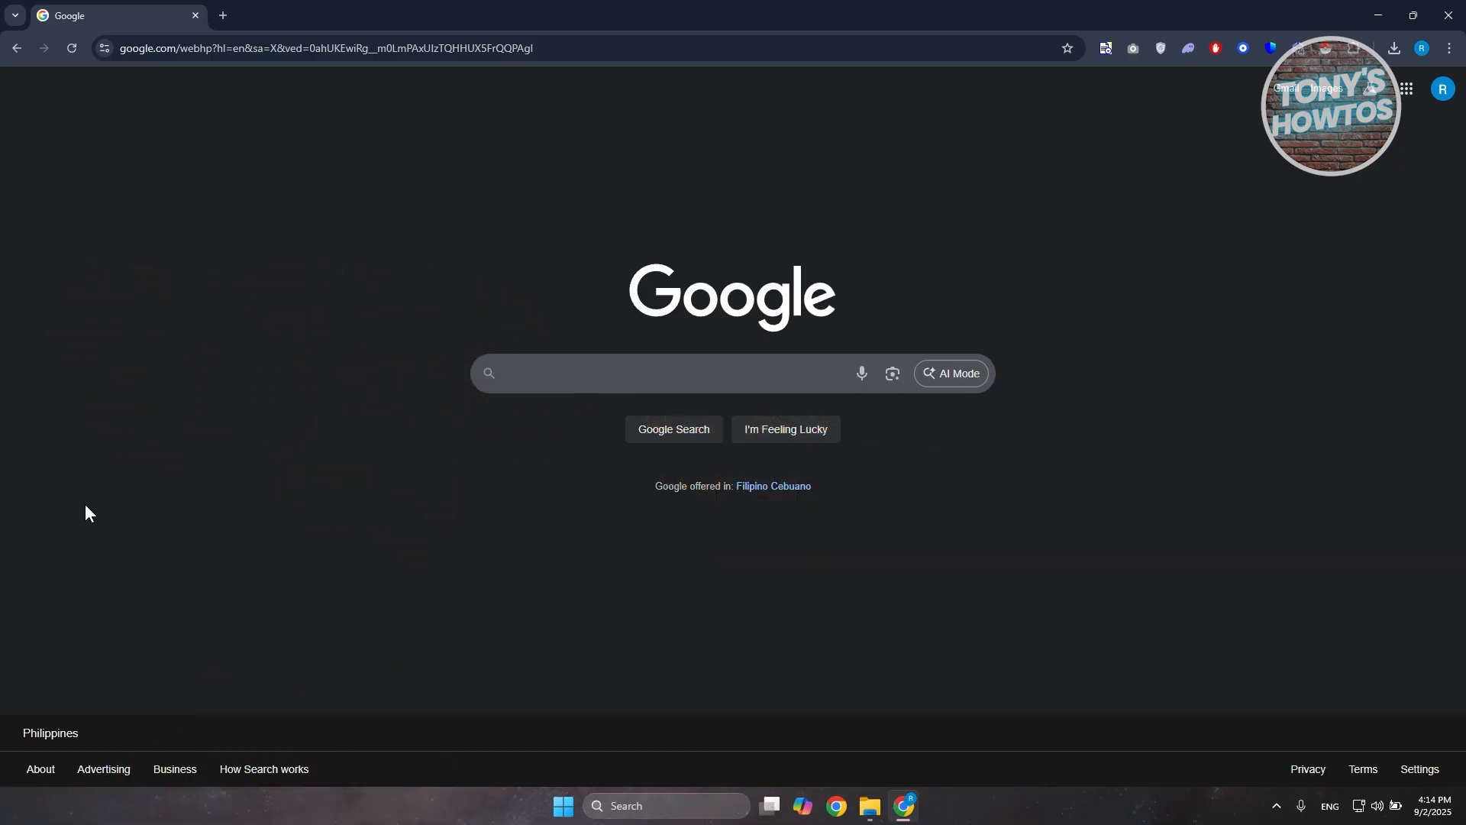
mouse_move(375, 526)
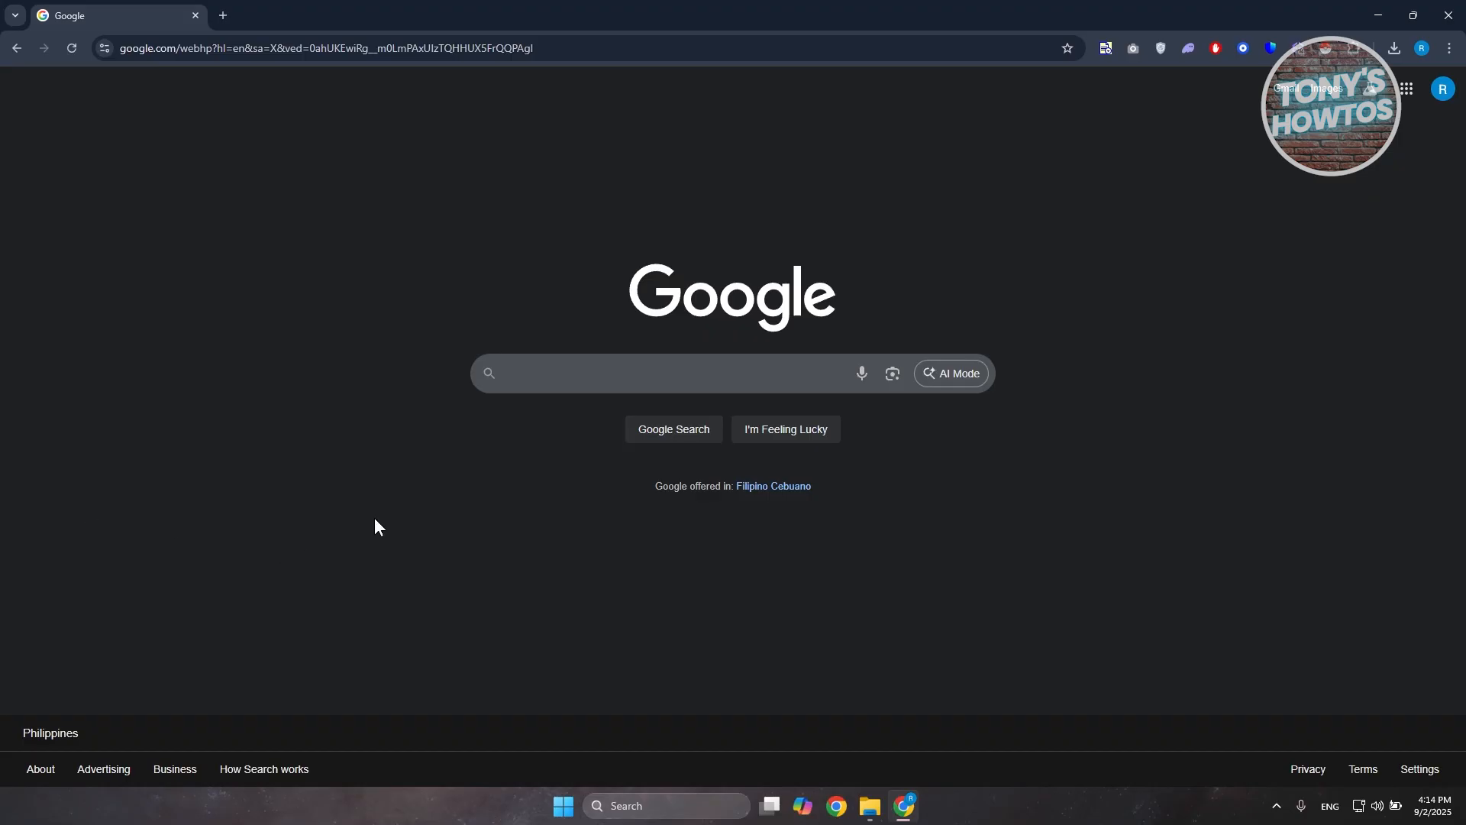
mouse_move(261, 416)
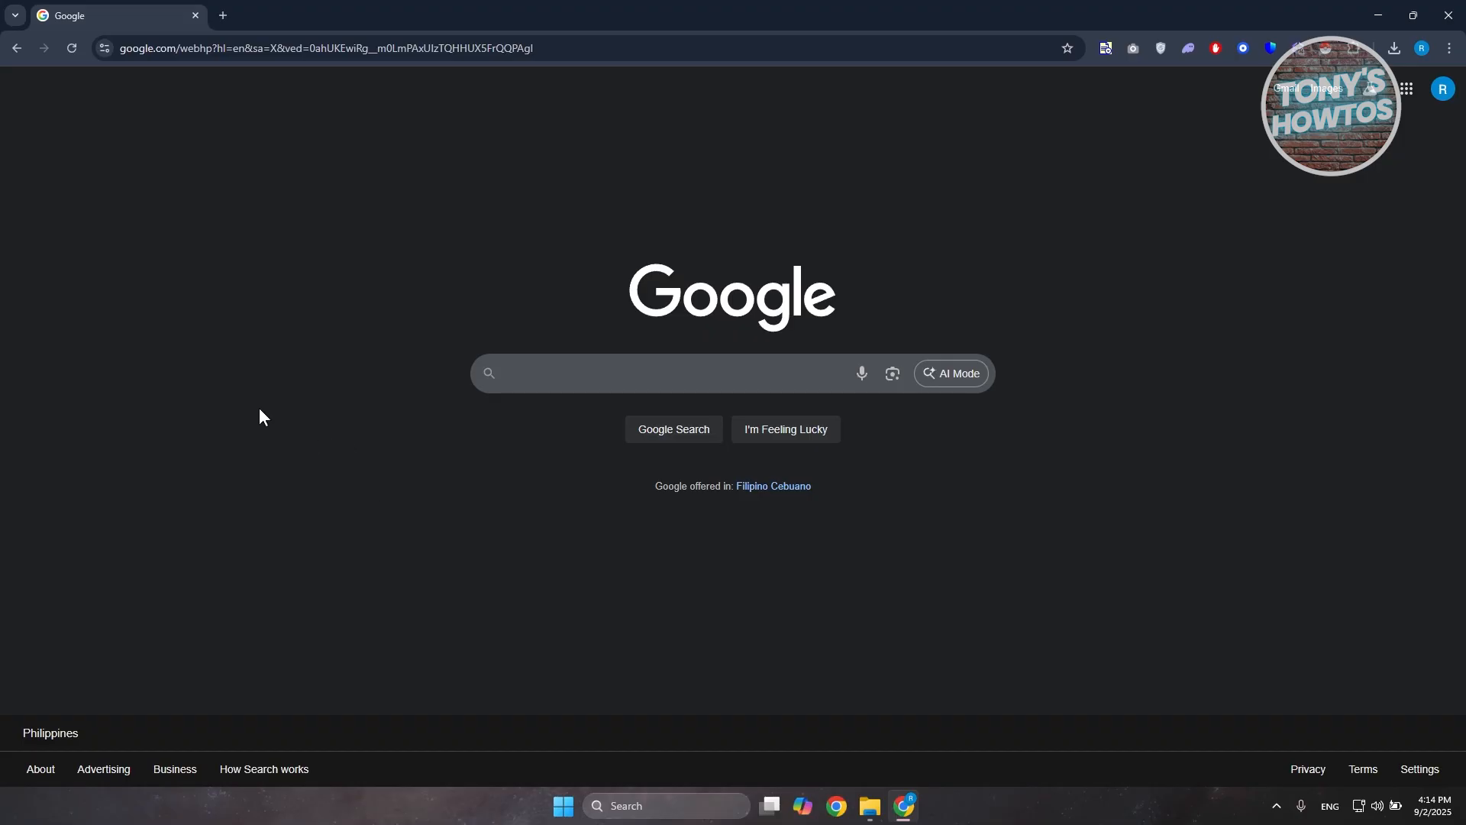
mouse_move(168, 422)
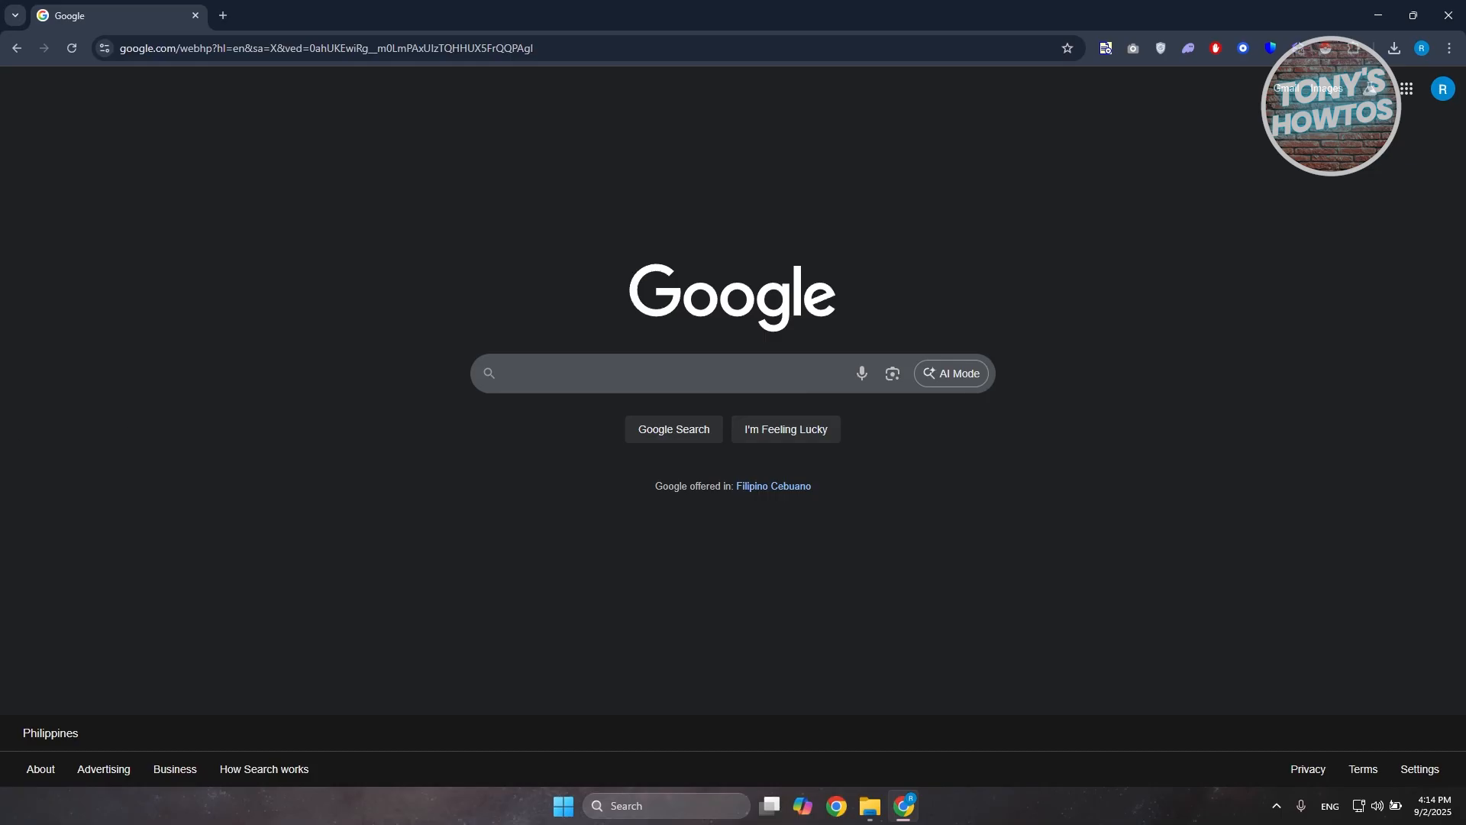
mouse_move(1182, 458)
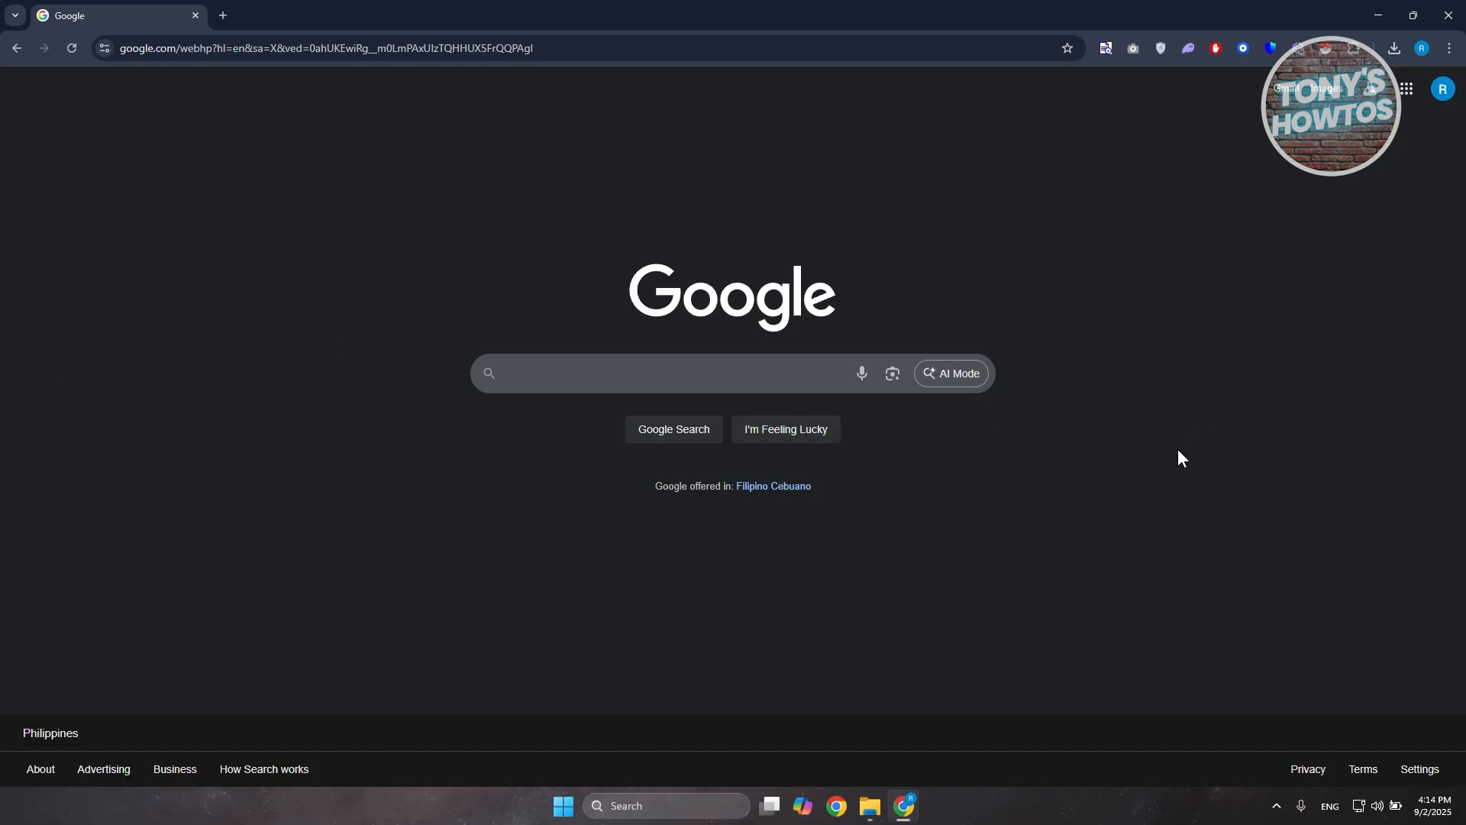
mouse_move(1167, 434)
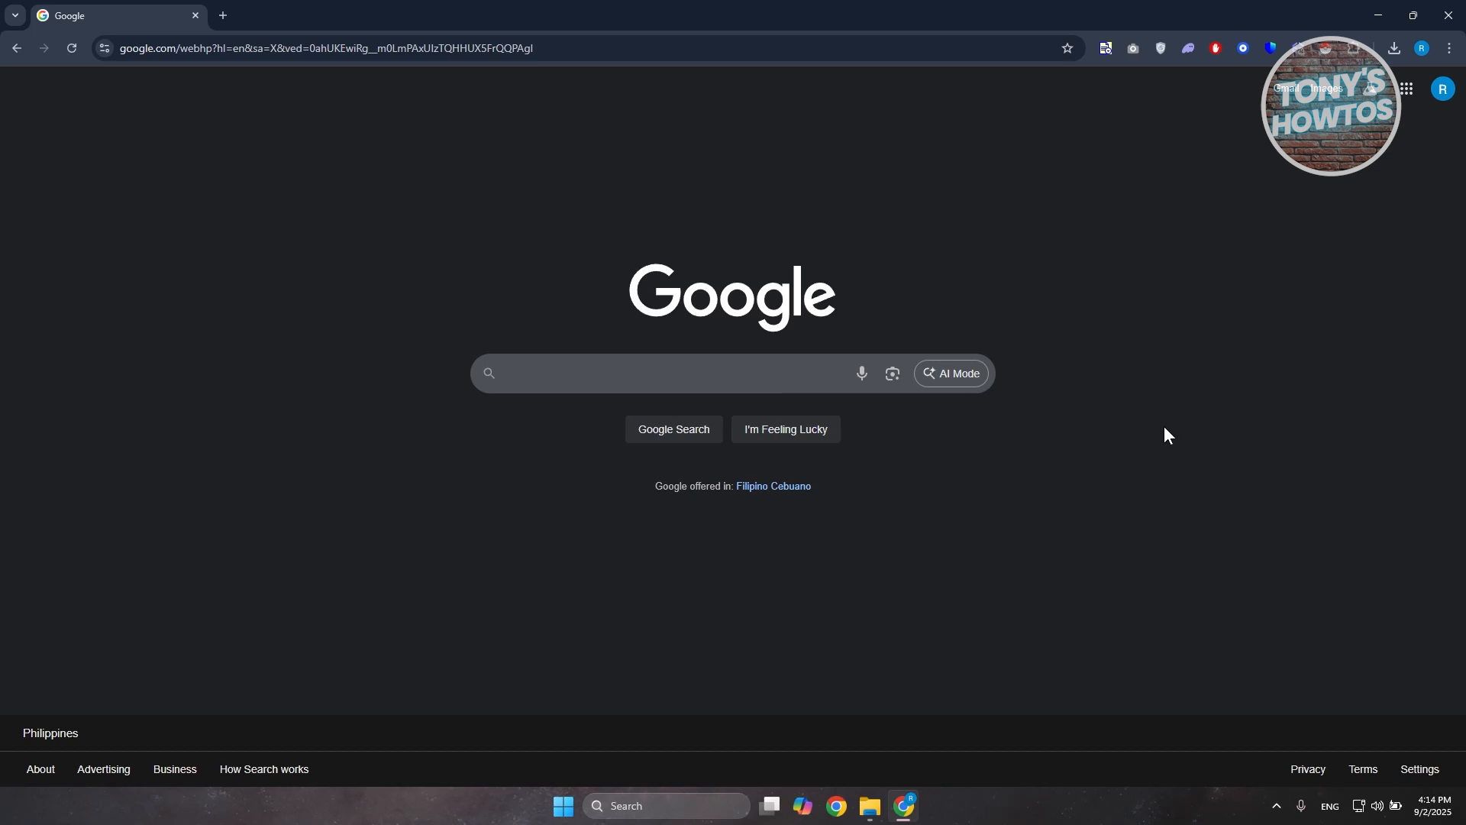
mouse_move(996, 504)
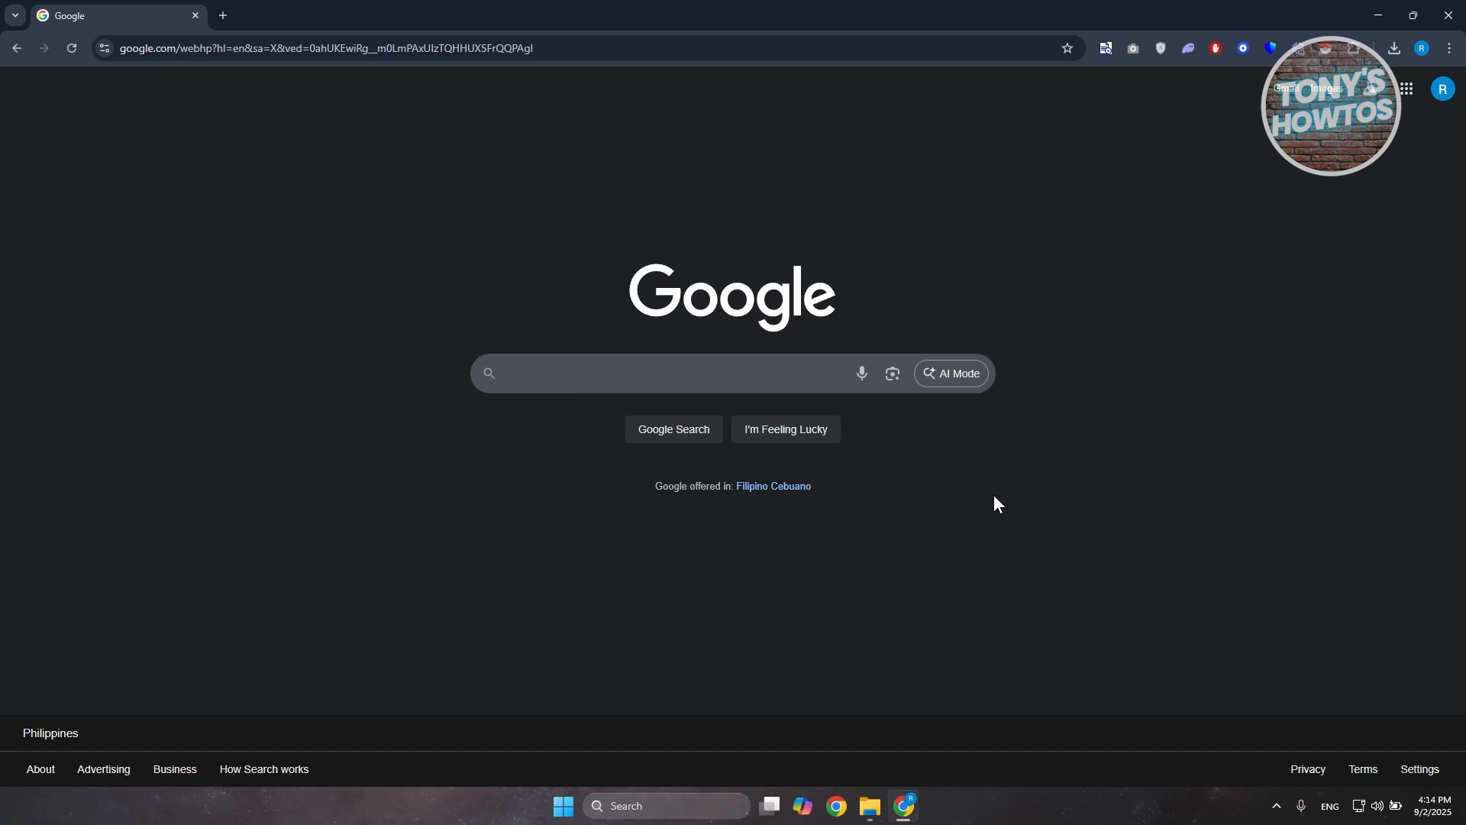
mouse_move(892, 374)
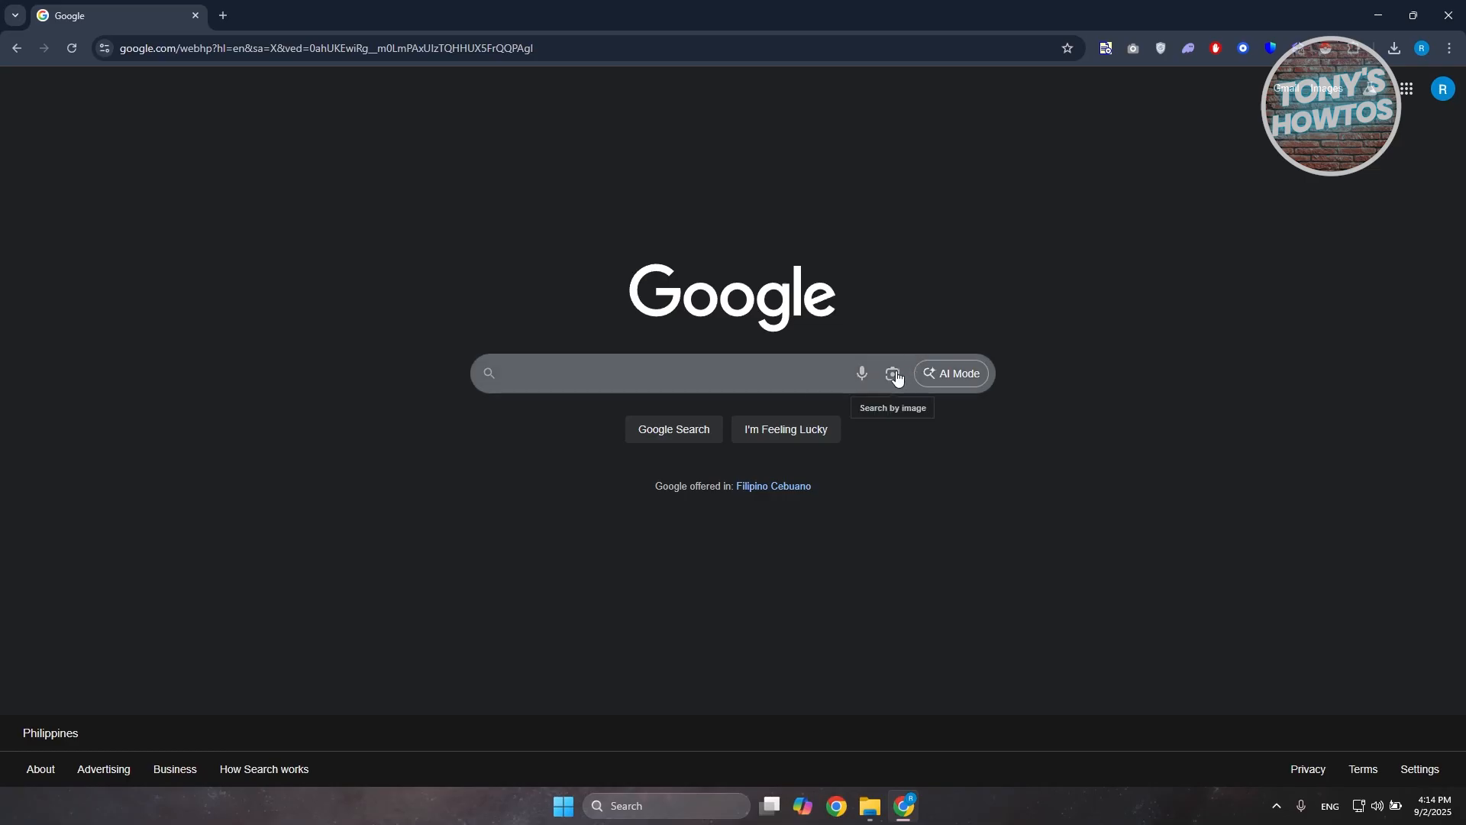
Upload the sleeping kitten photo from Downloads to Google Lens for a reverse image search.
click(893, 374)
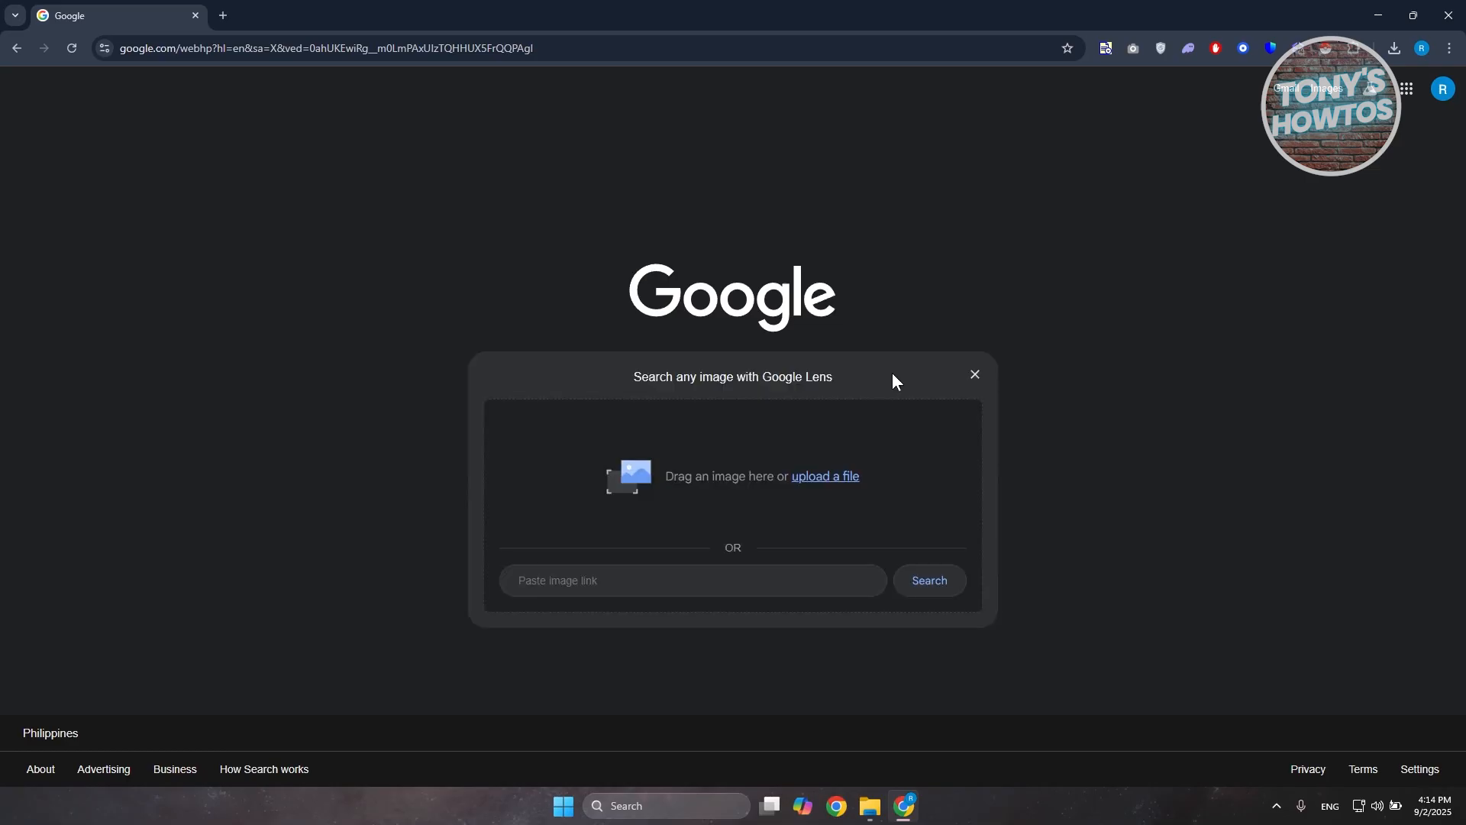
mouse_move(514, 424)
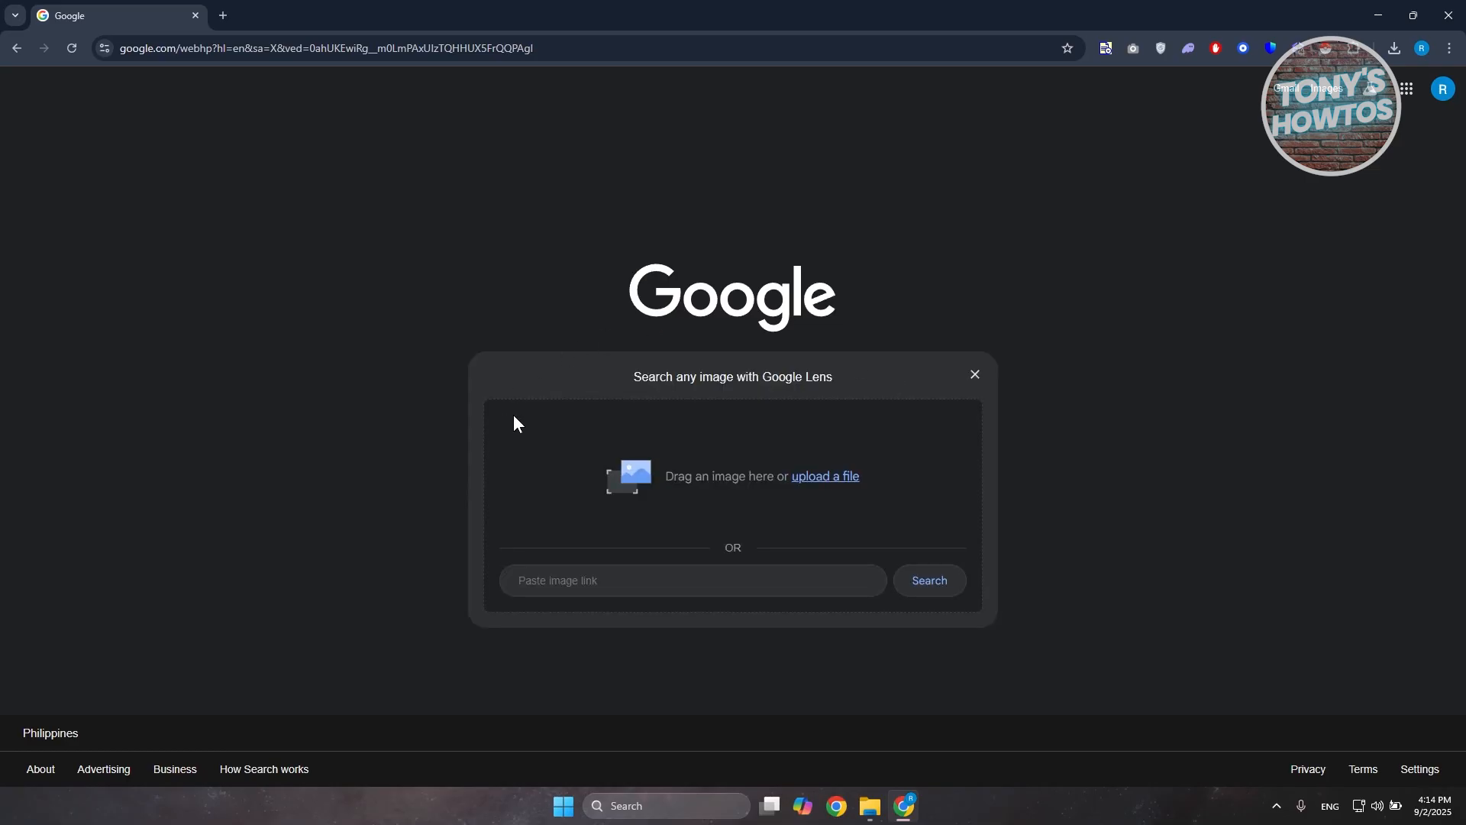
mouse_move(895, 517)
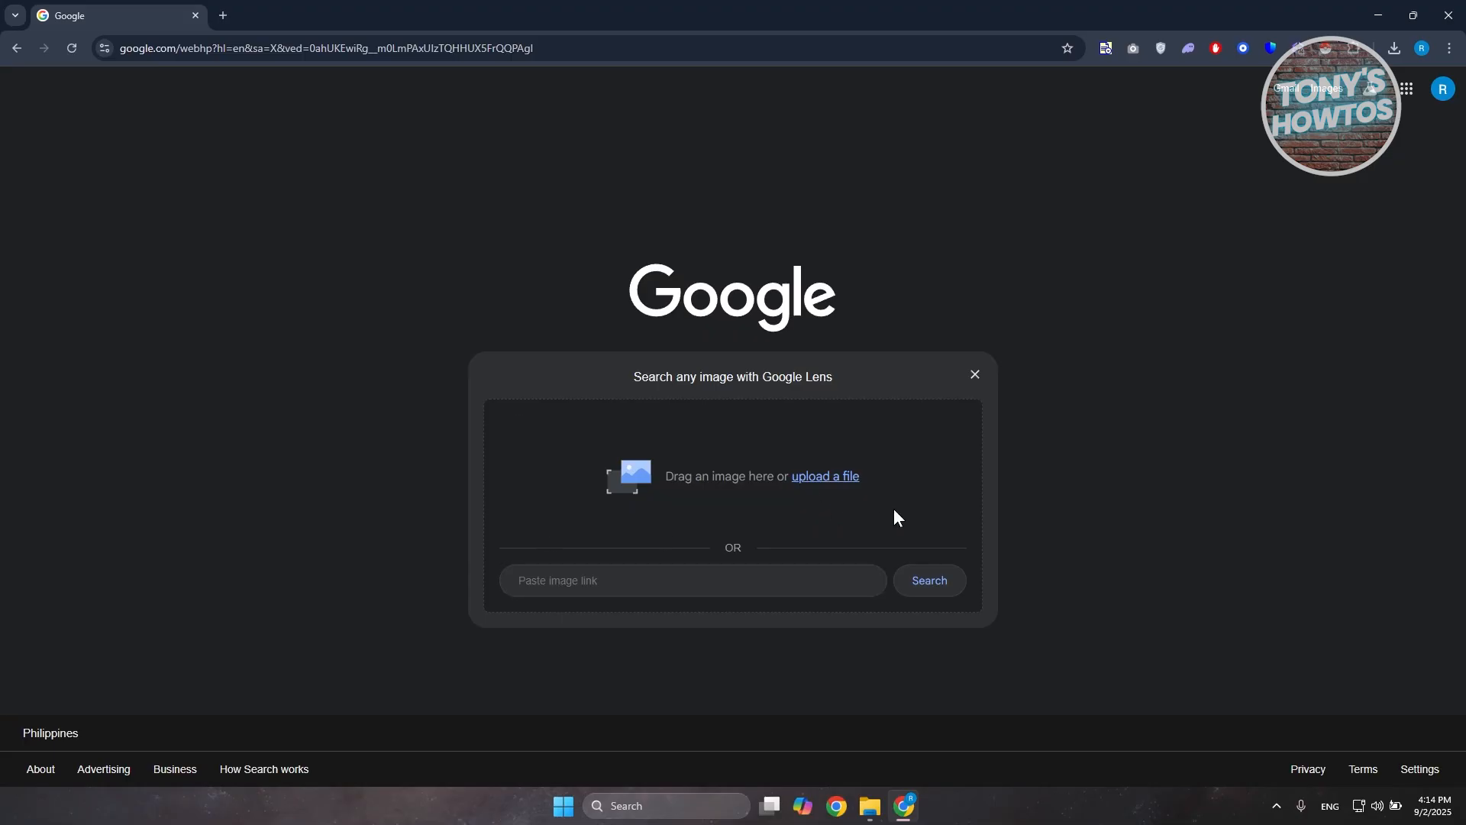
mouse_move(847, 486)
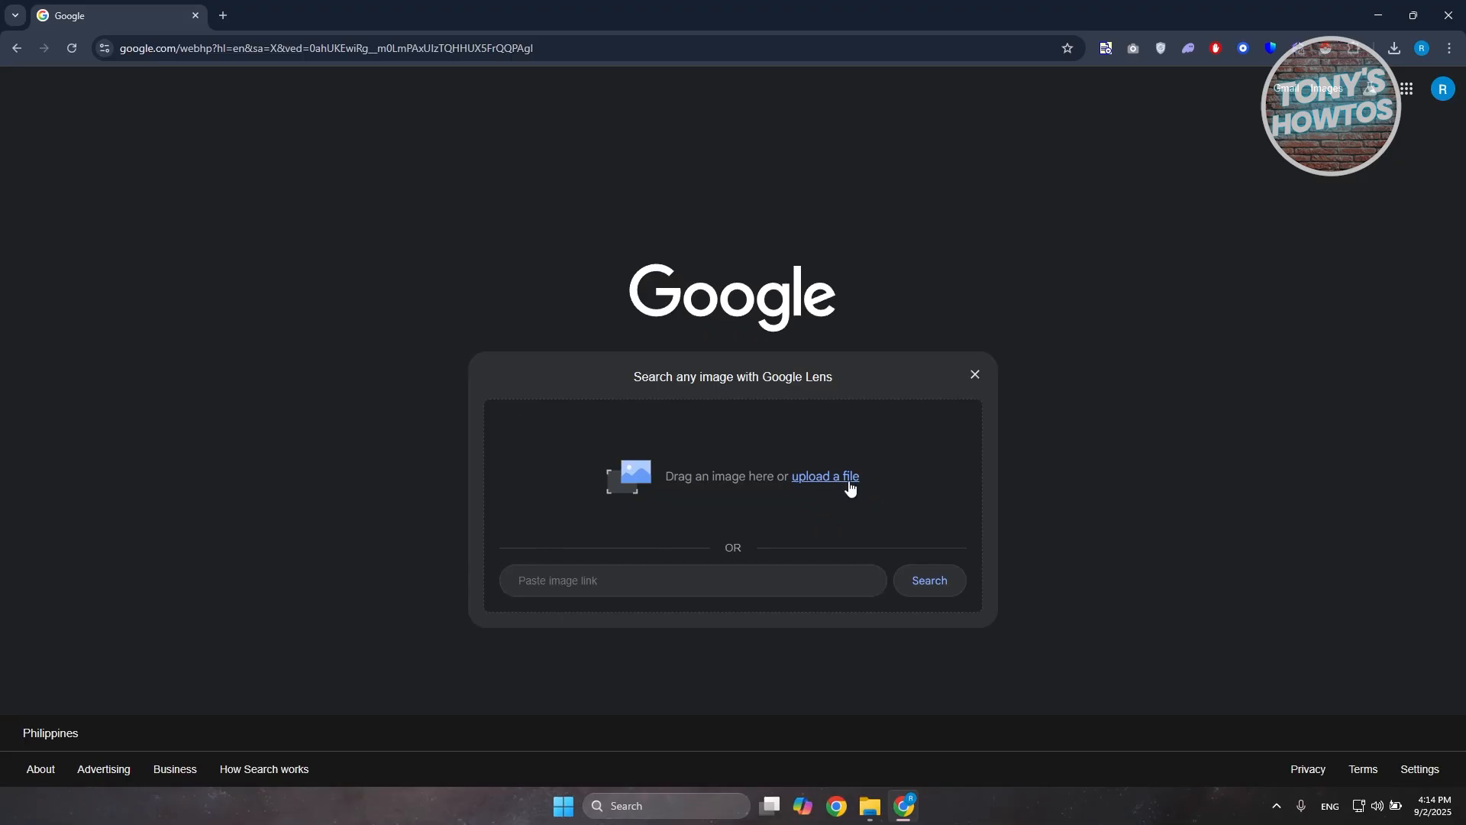
click(824, 476)
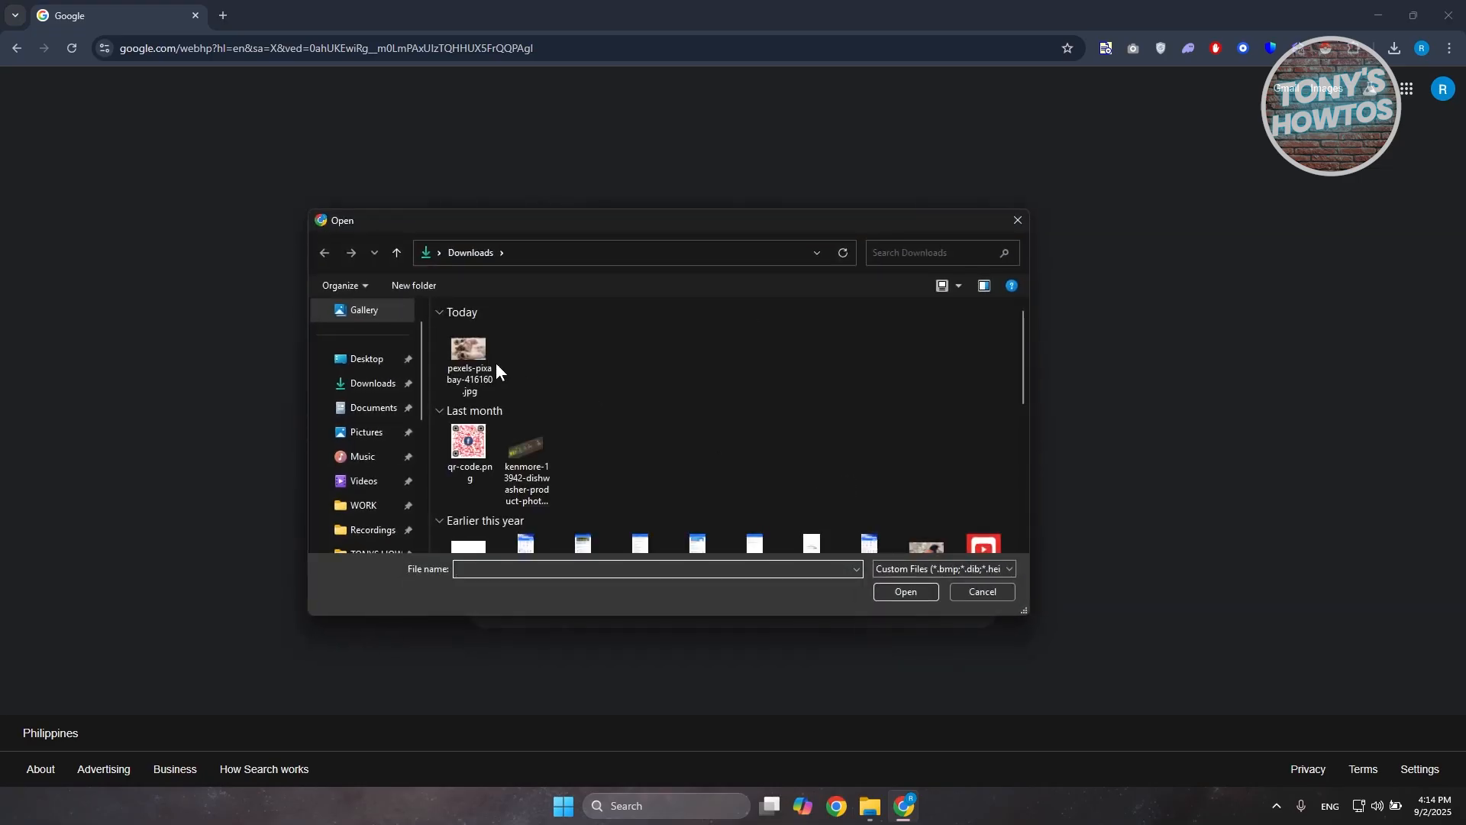
mouse_move(467, 351)
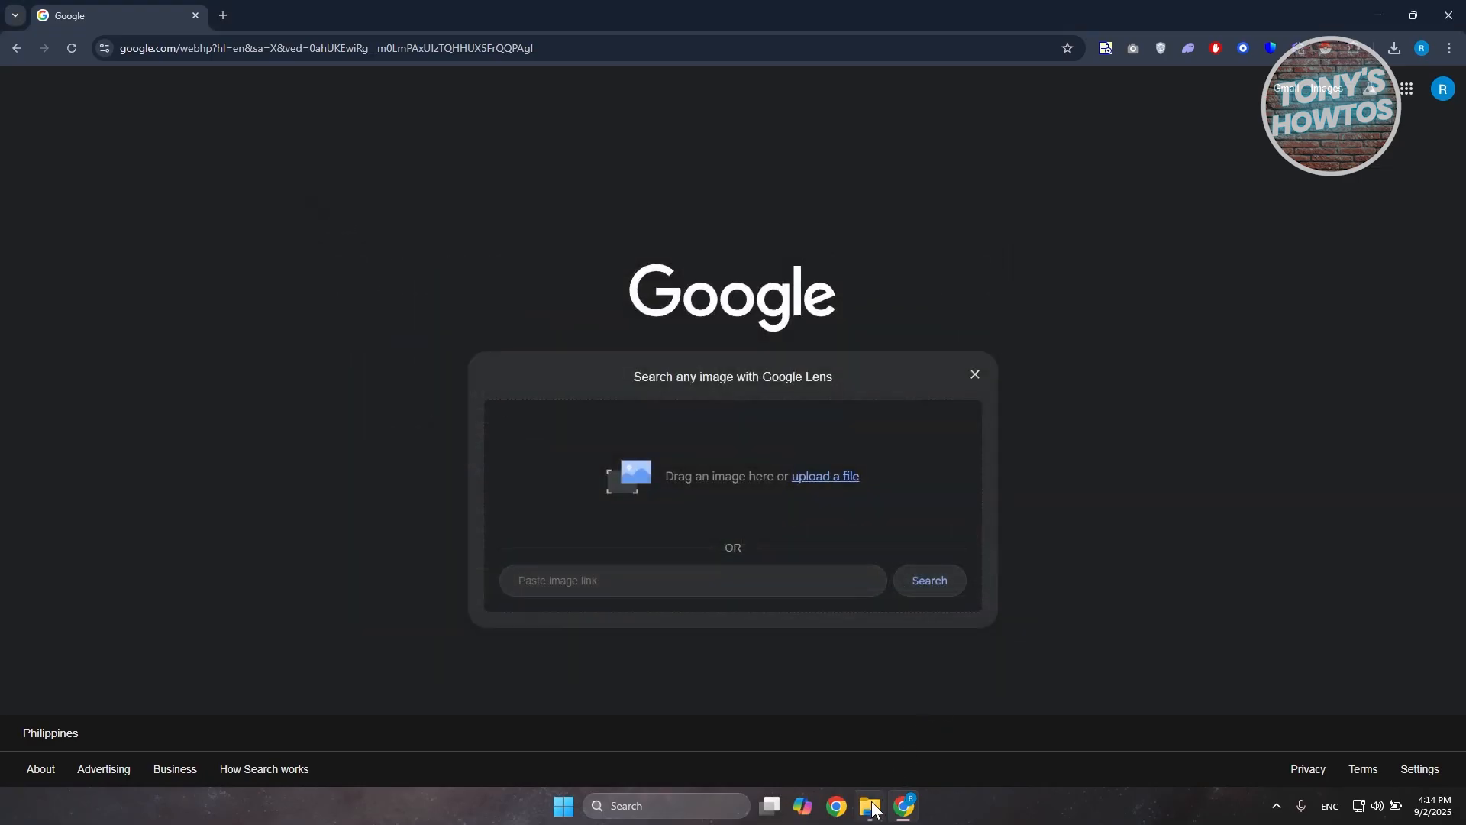
click(870, 812)
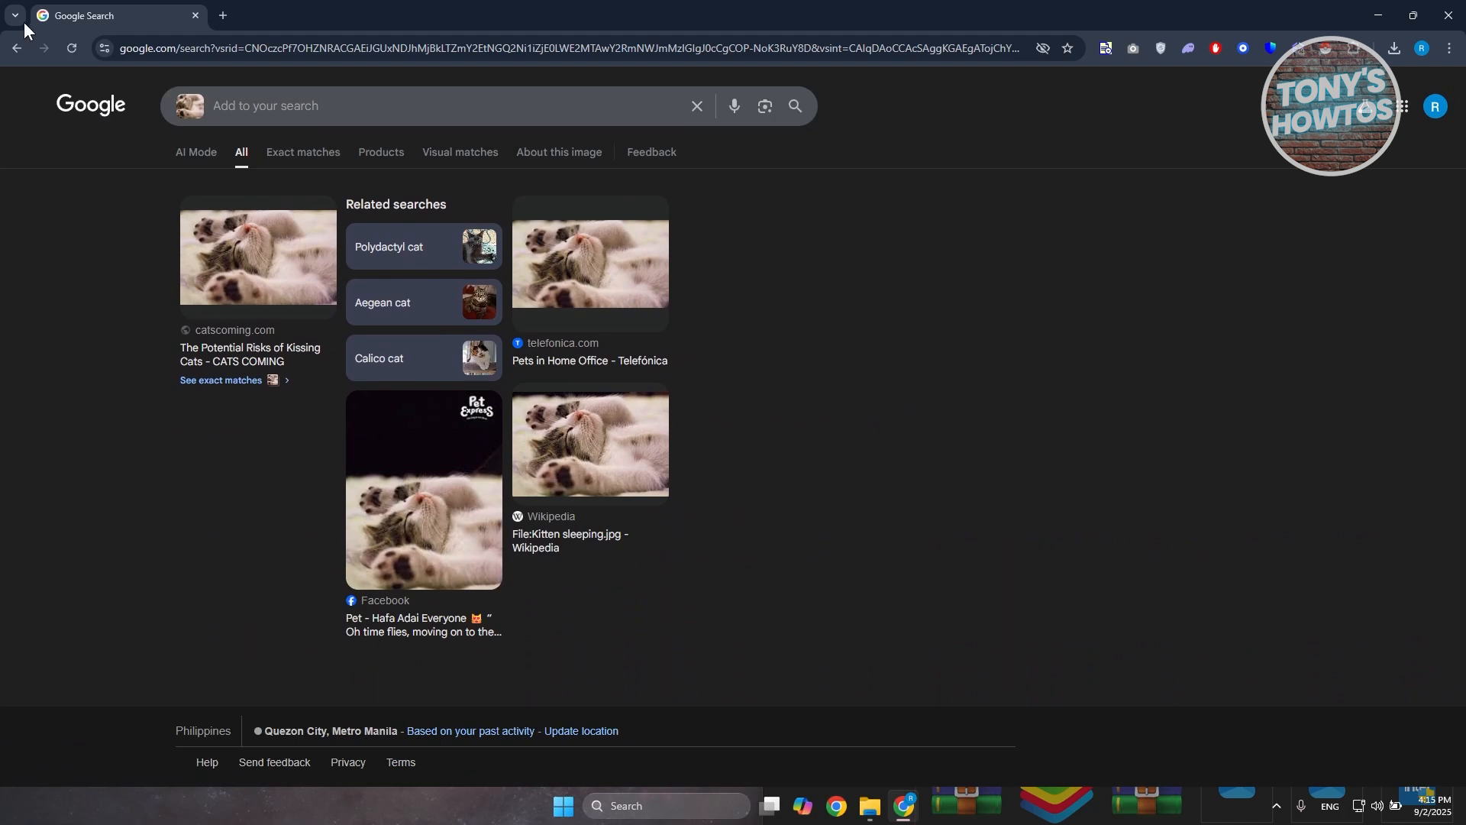
Reopen the Lens image-search panel from the Google home page and start a new tab for 'dog' images.
click(15, 47)
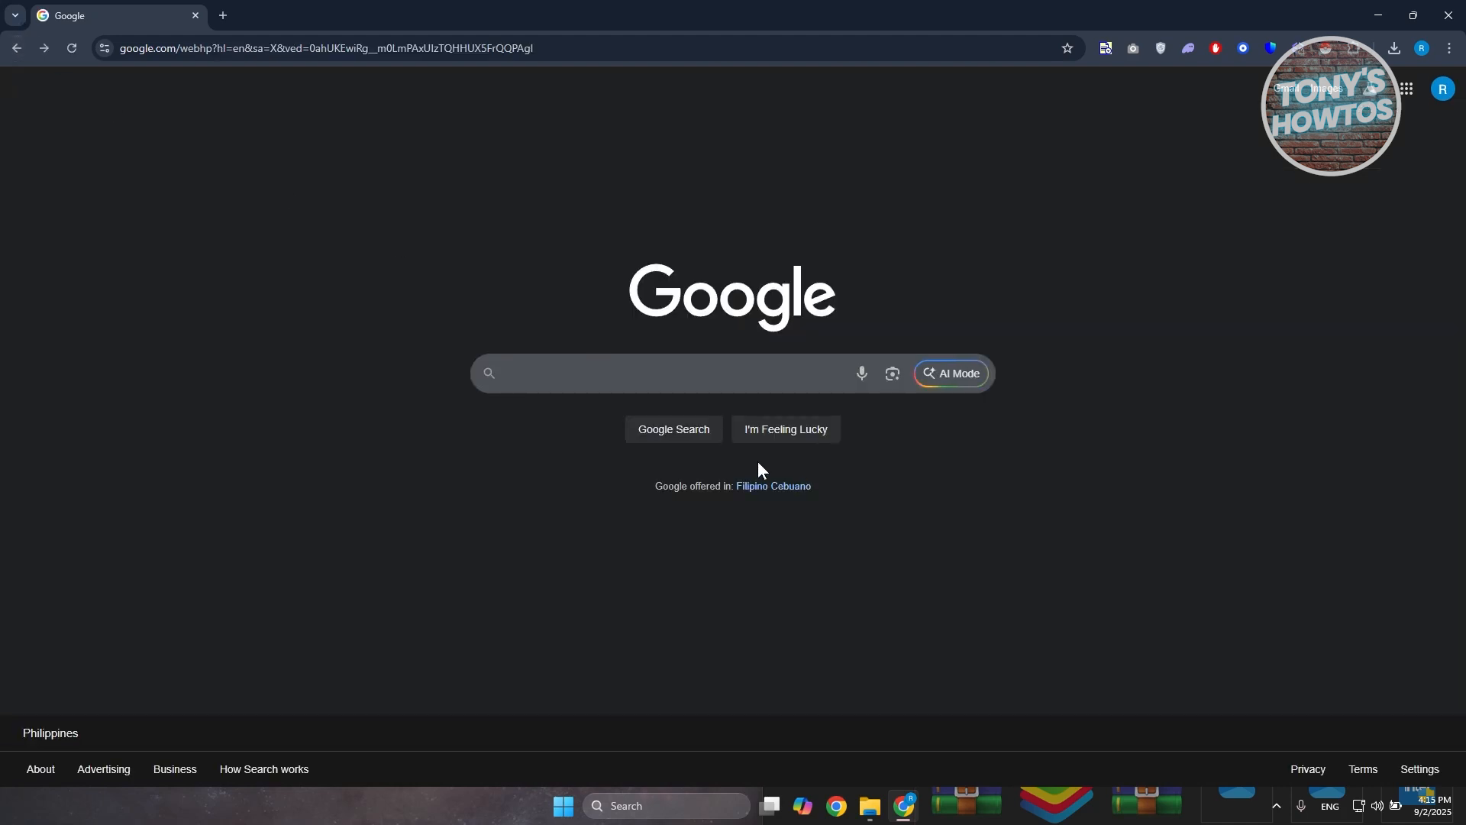
click(892, 373)
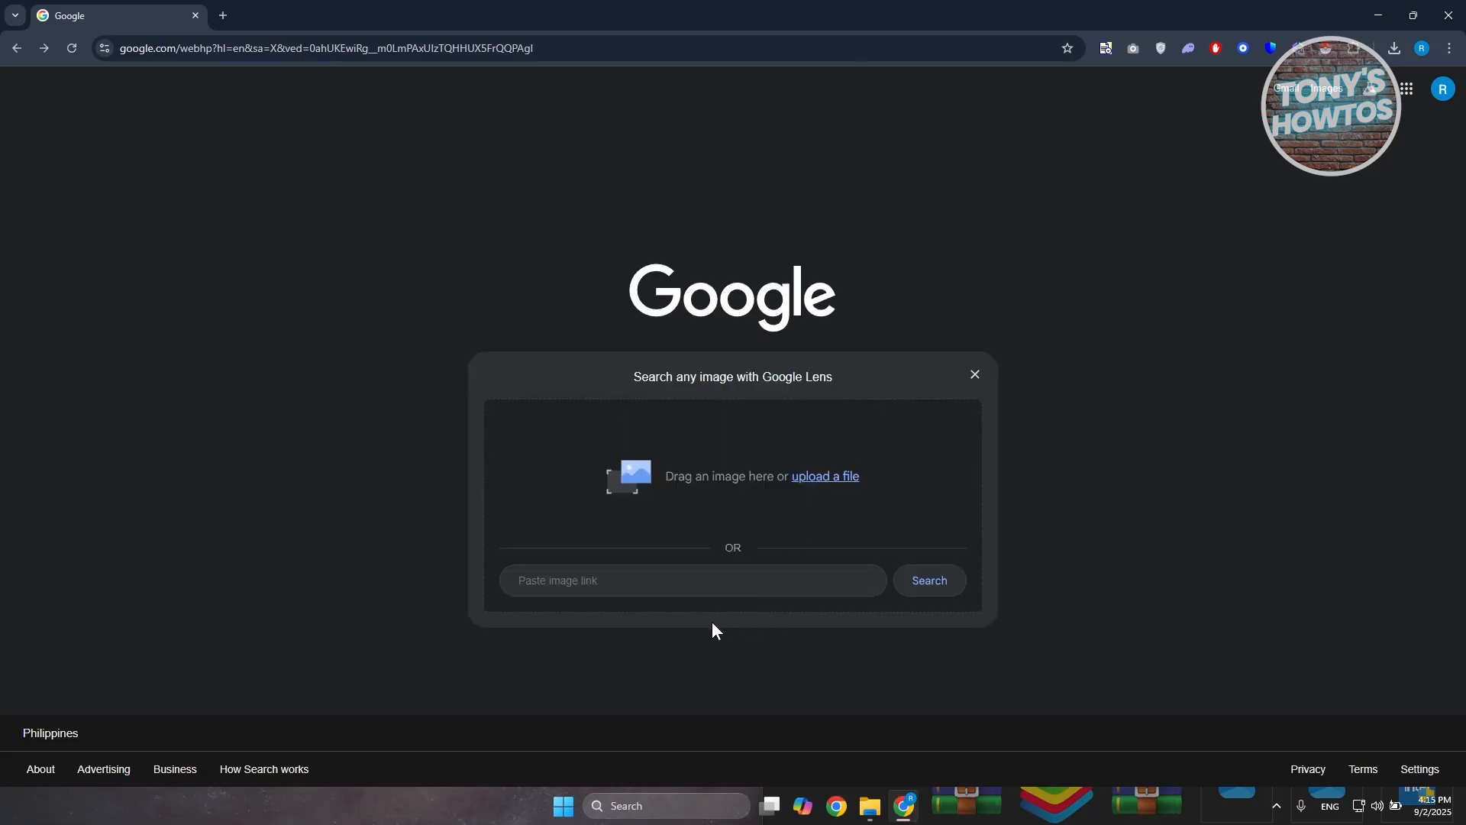
click(658, 586)
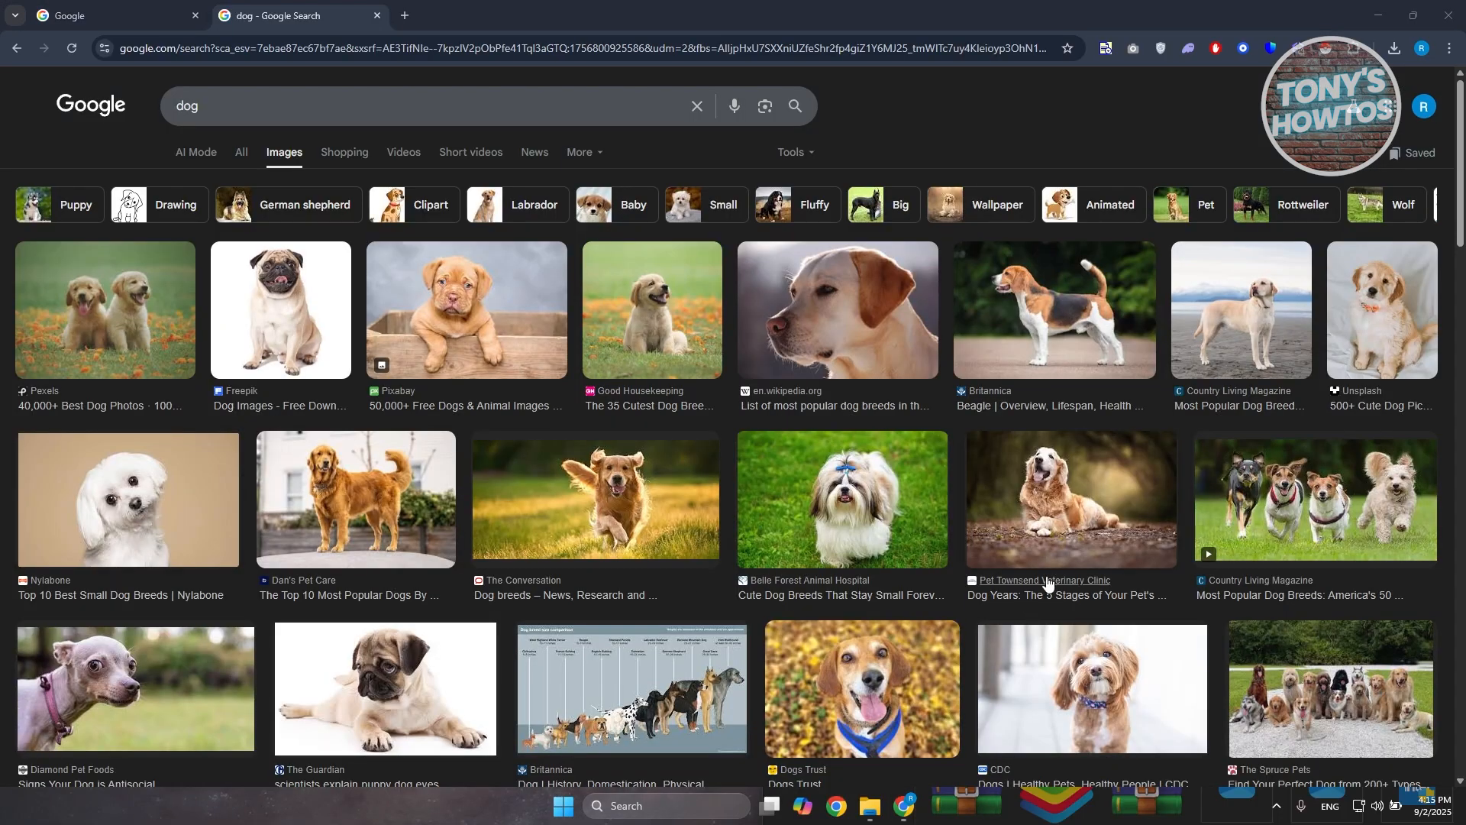
mouse_move(682, 546)
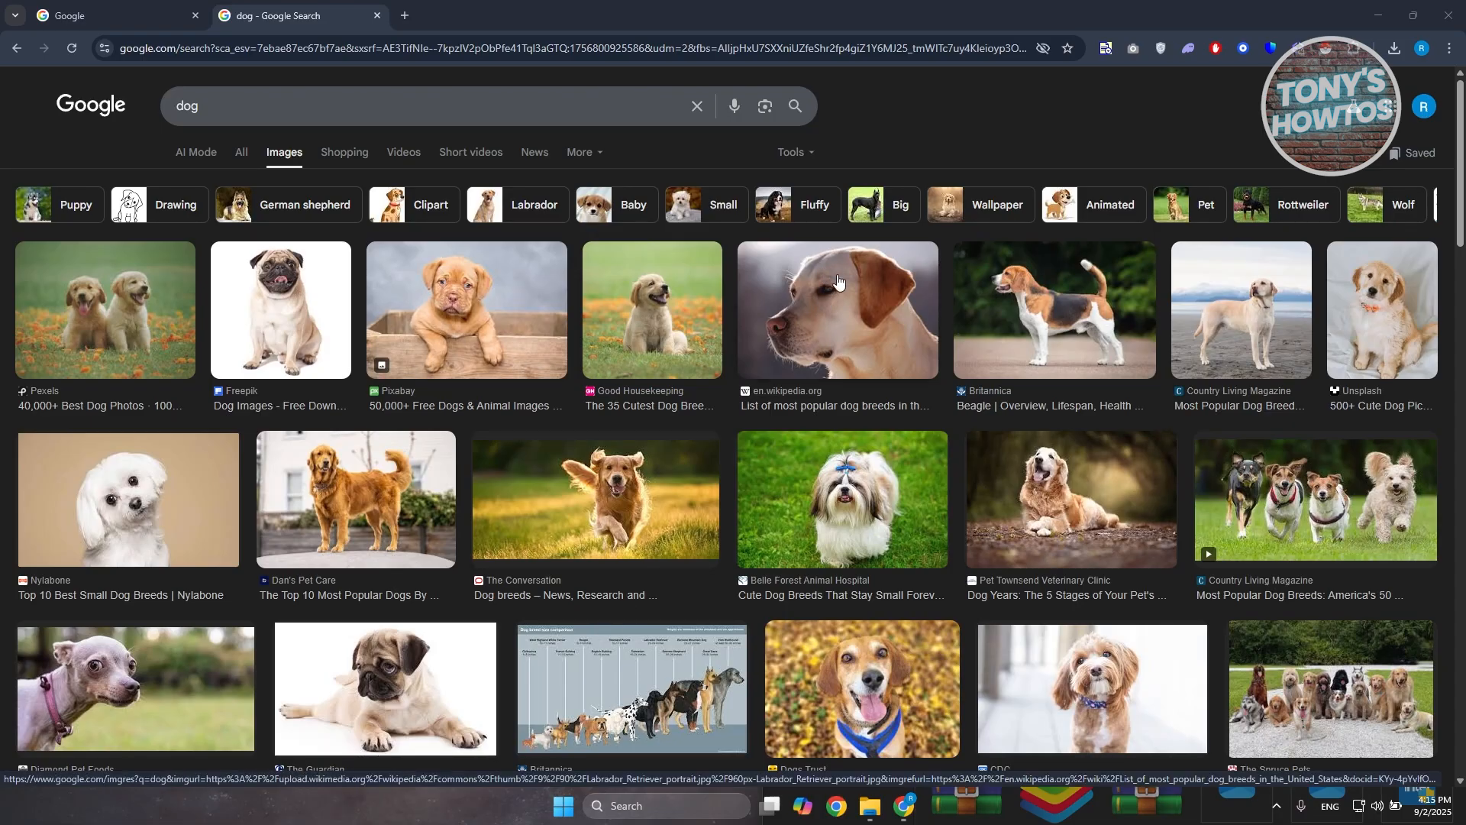
Copy the Labrador Retriever portrait's image address from its preview in the dog image results.
click(835, 308)
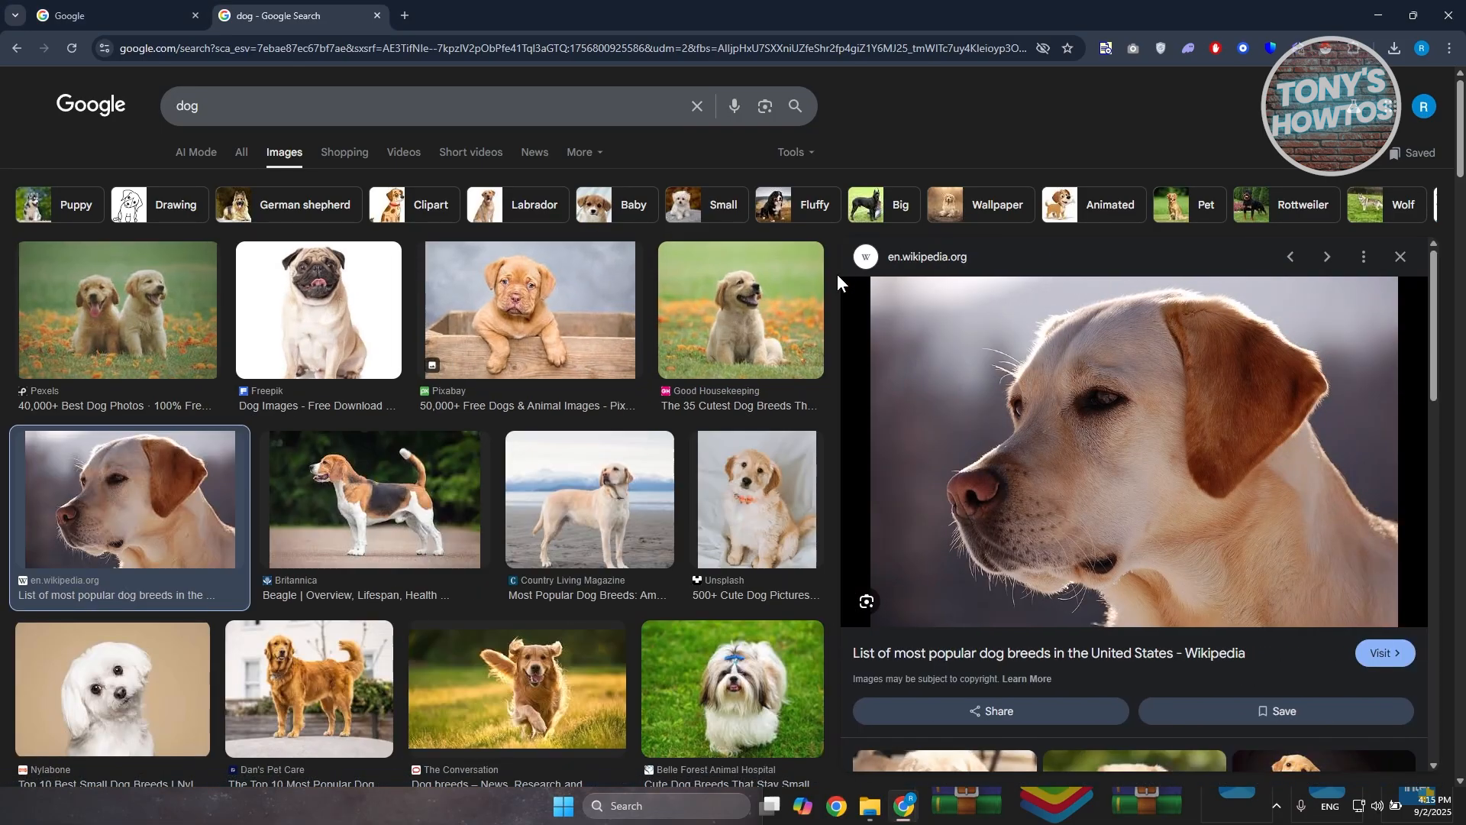
right_click(1029, 378)
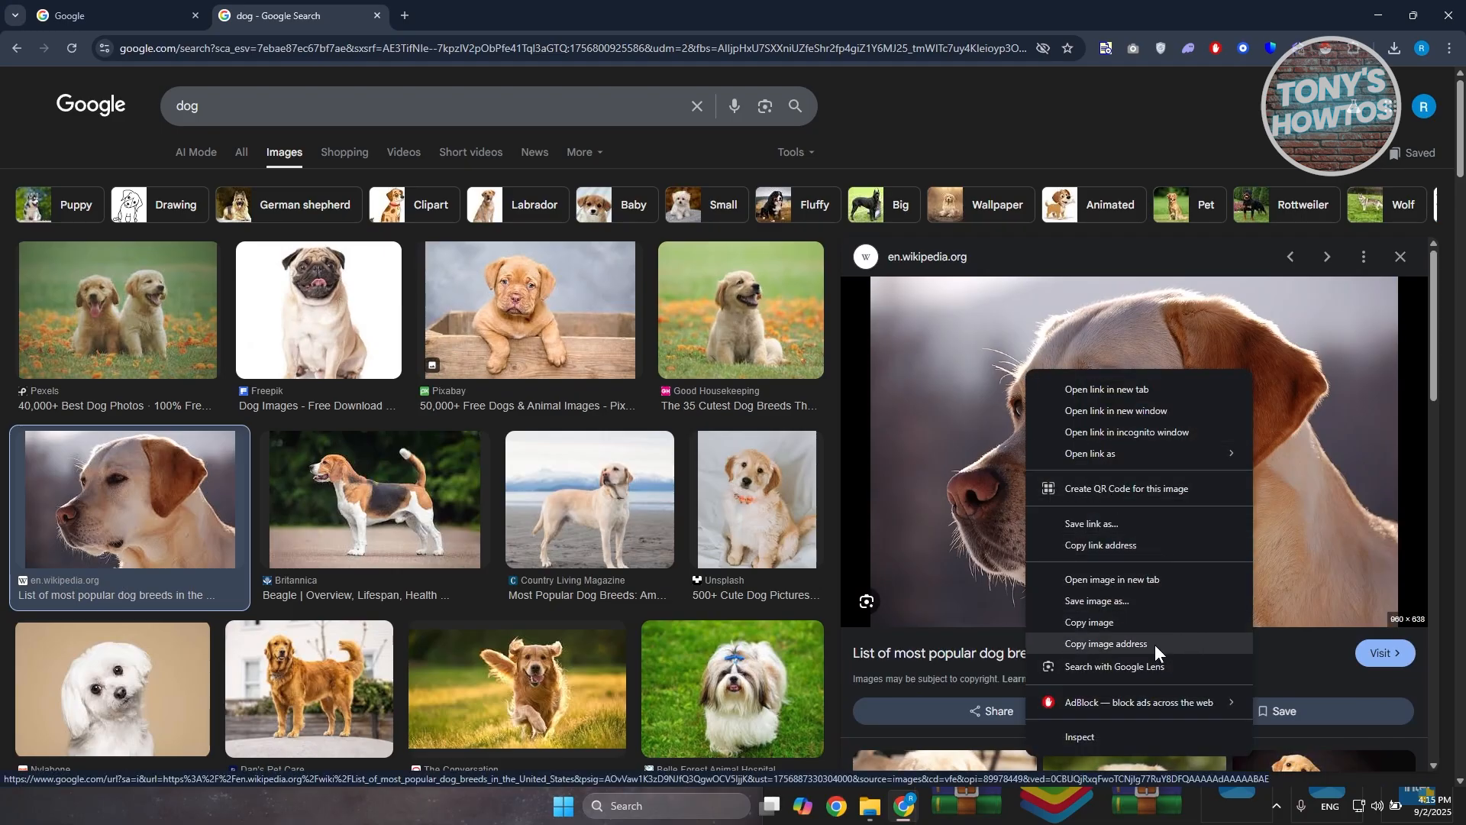
click(1118, 668)
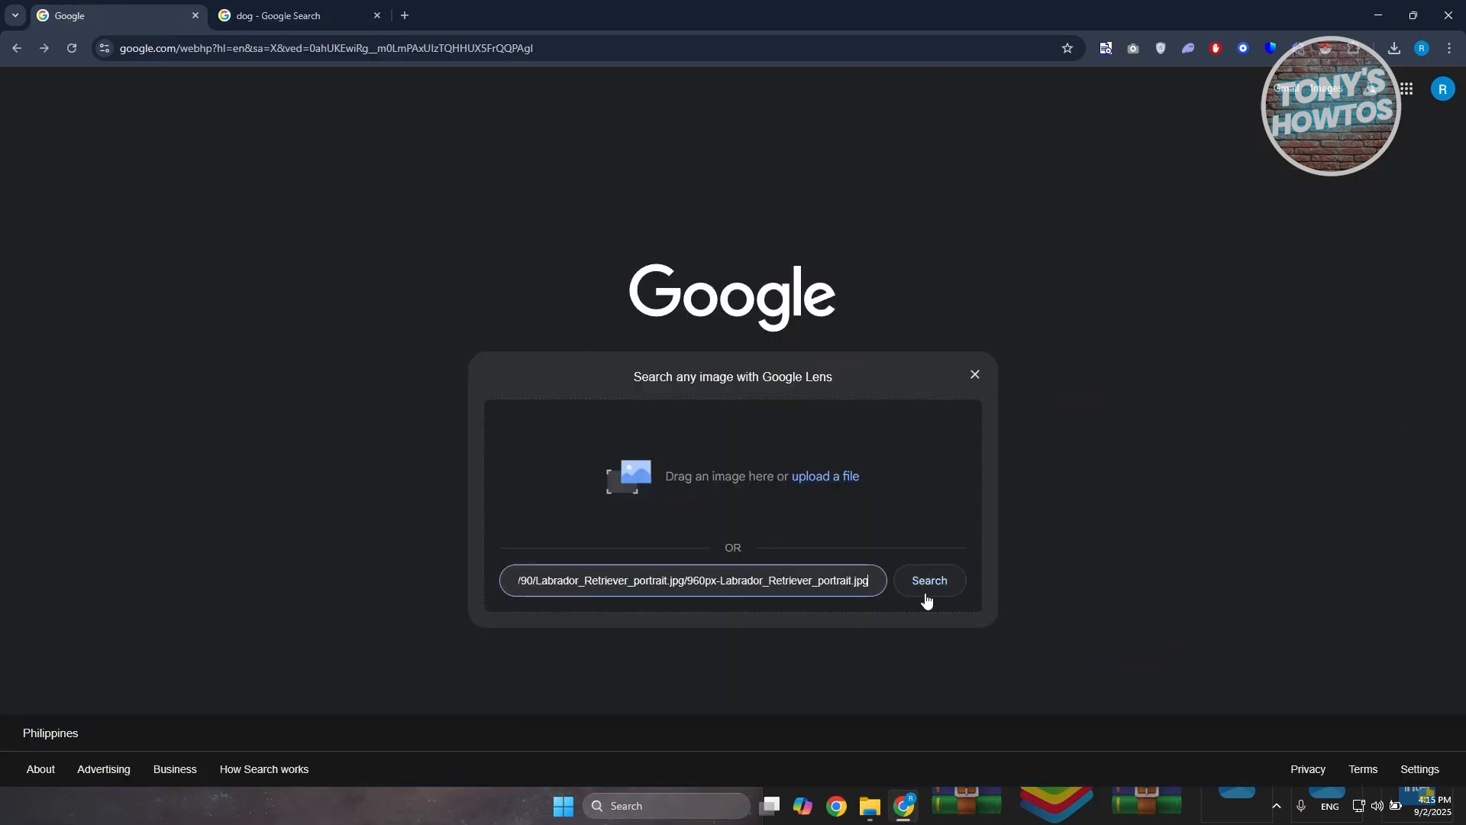
Search the pasted Labrador image link, browse the similar photos, then return to the dog results.
click(928, 580)
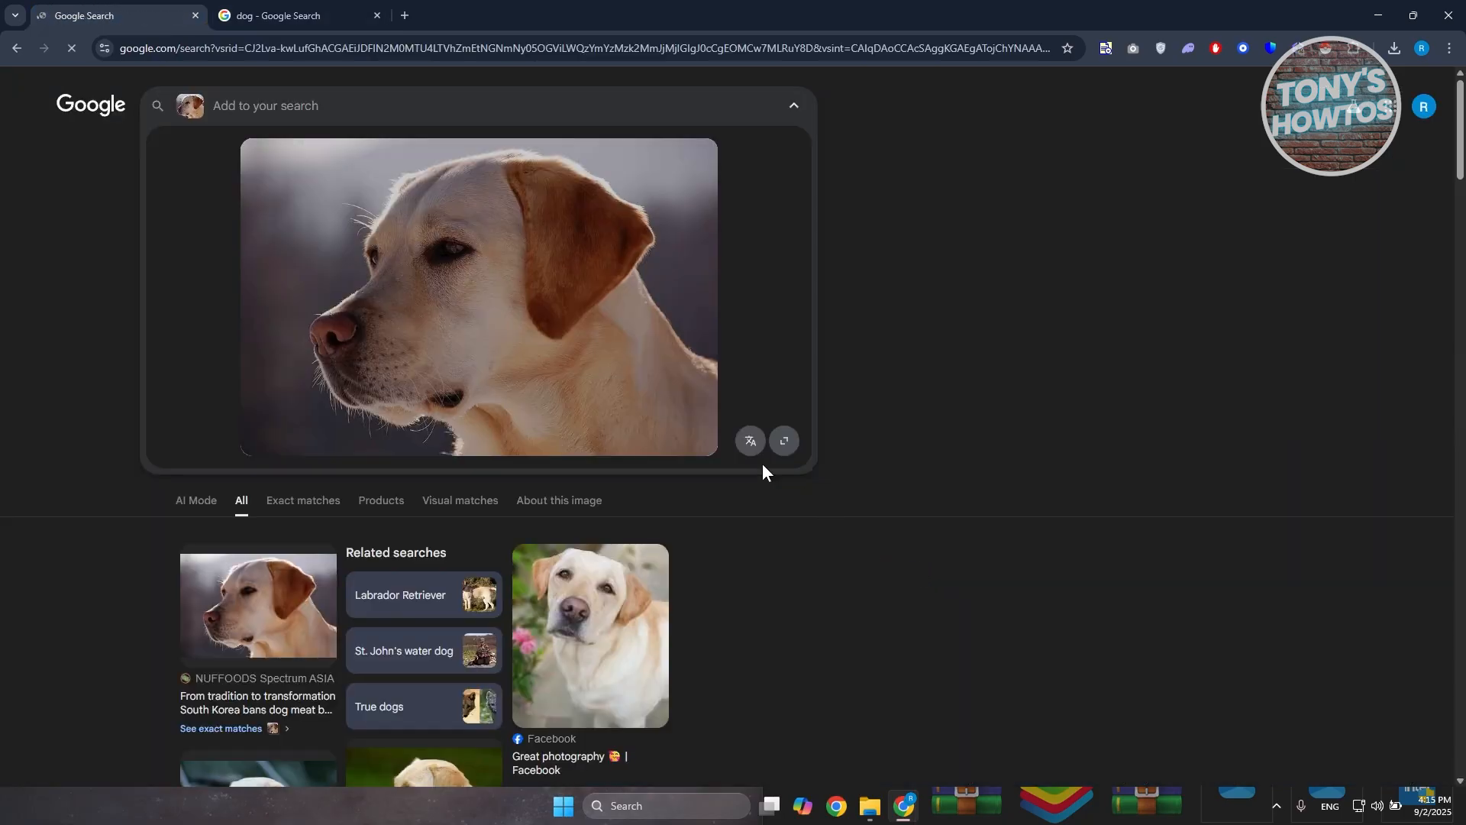
scroll(down, 3)
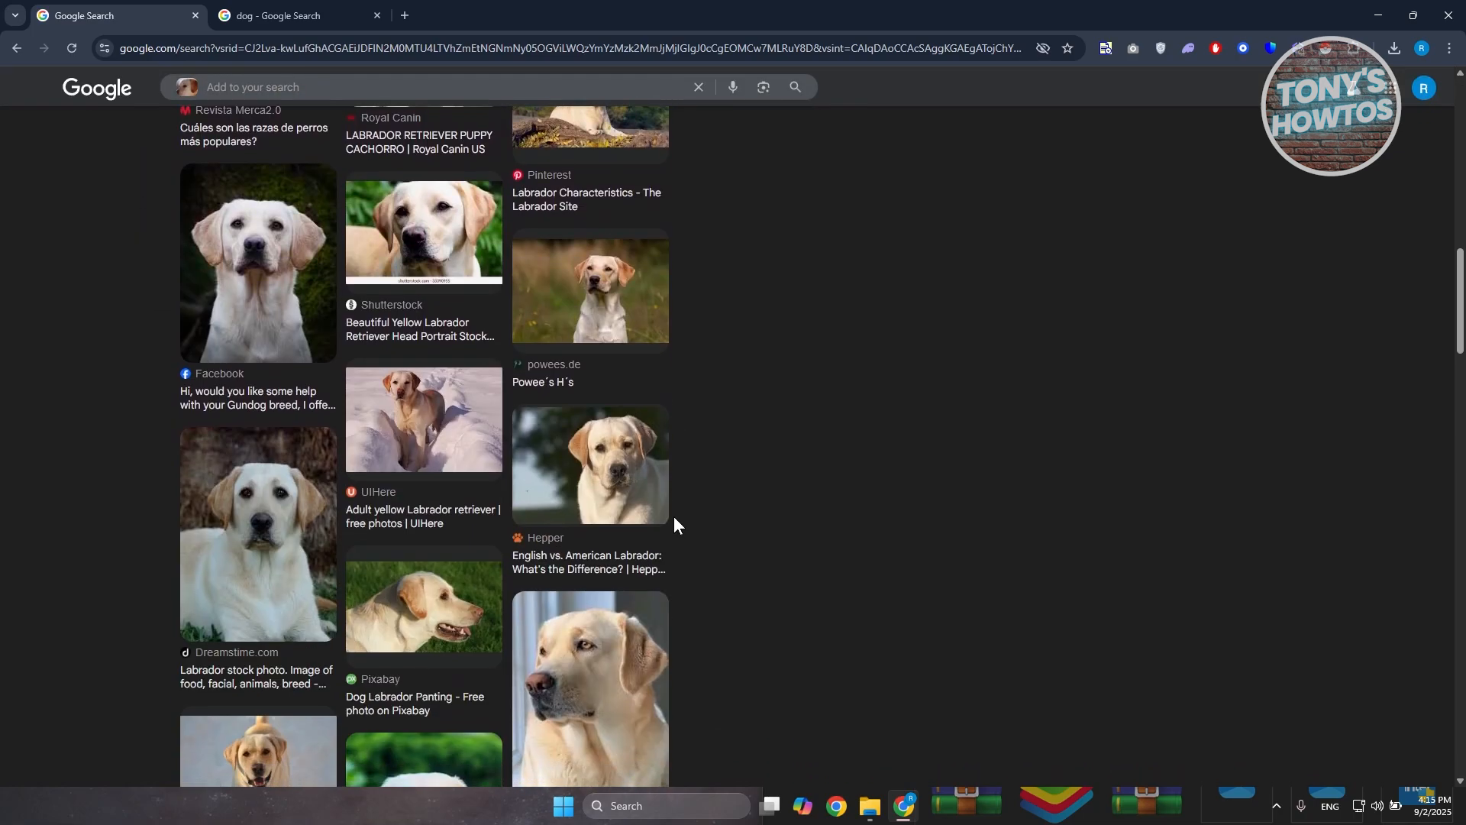
click(290, 15)
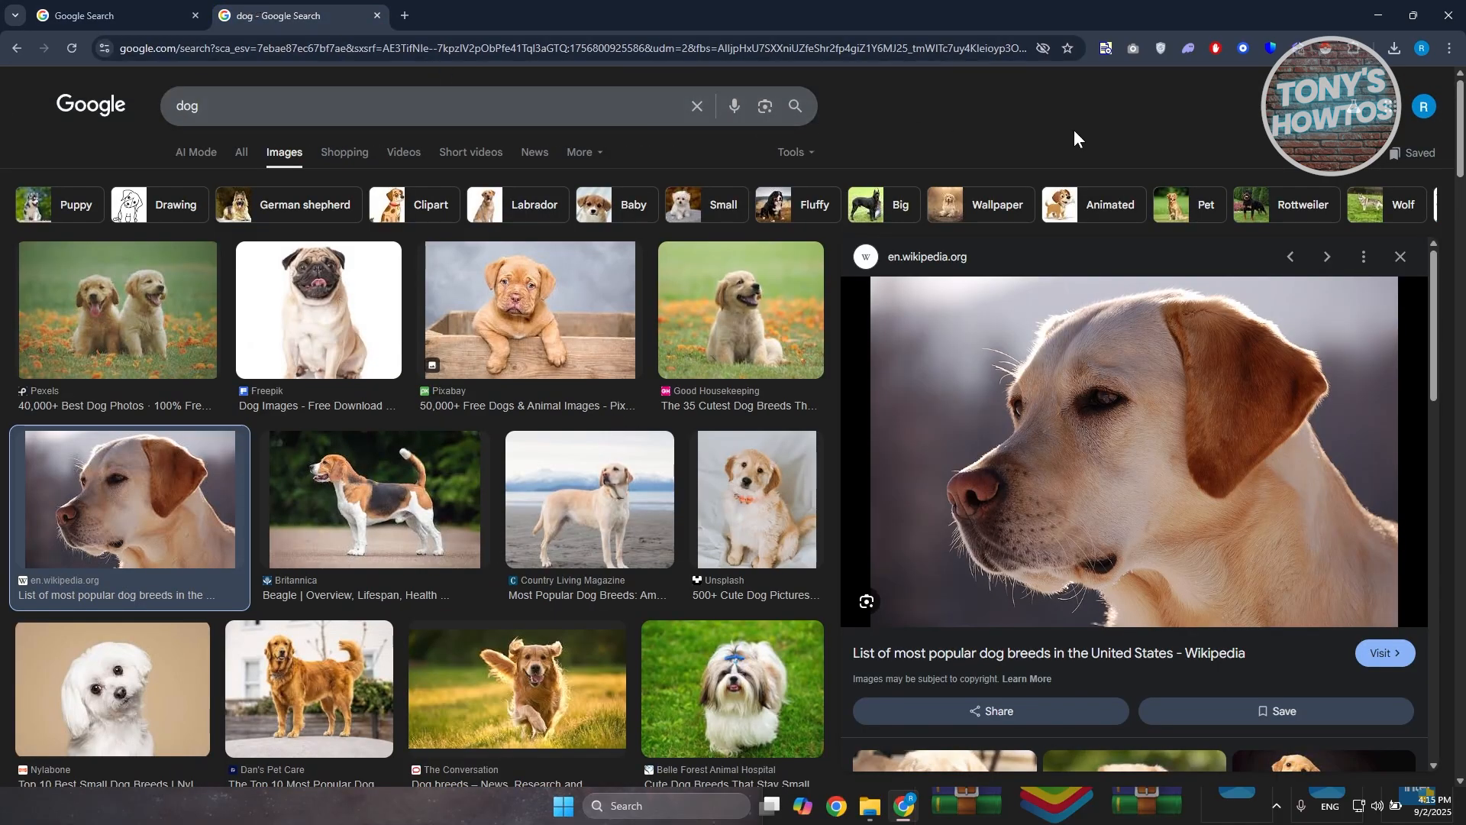
mouse_move(1013, 503)
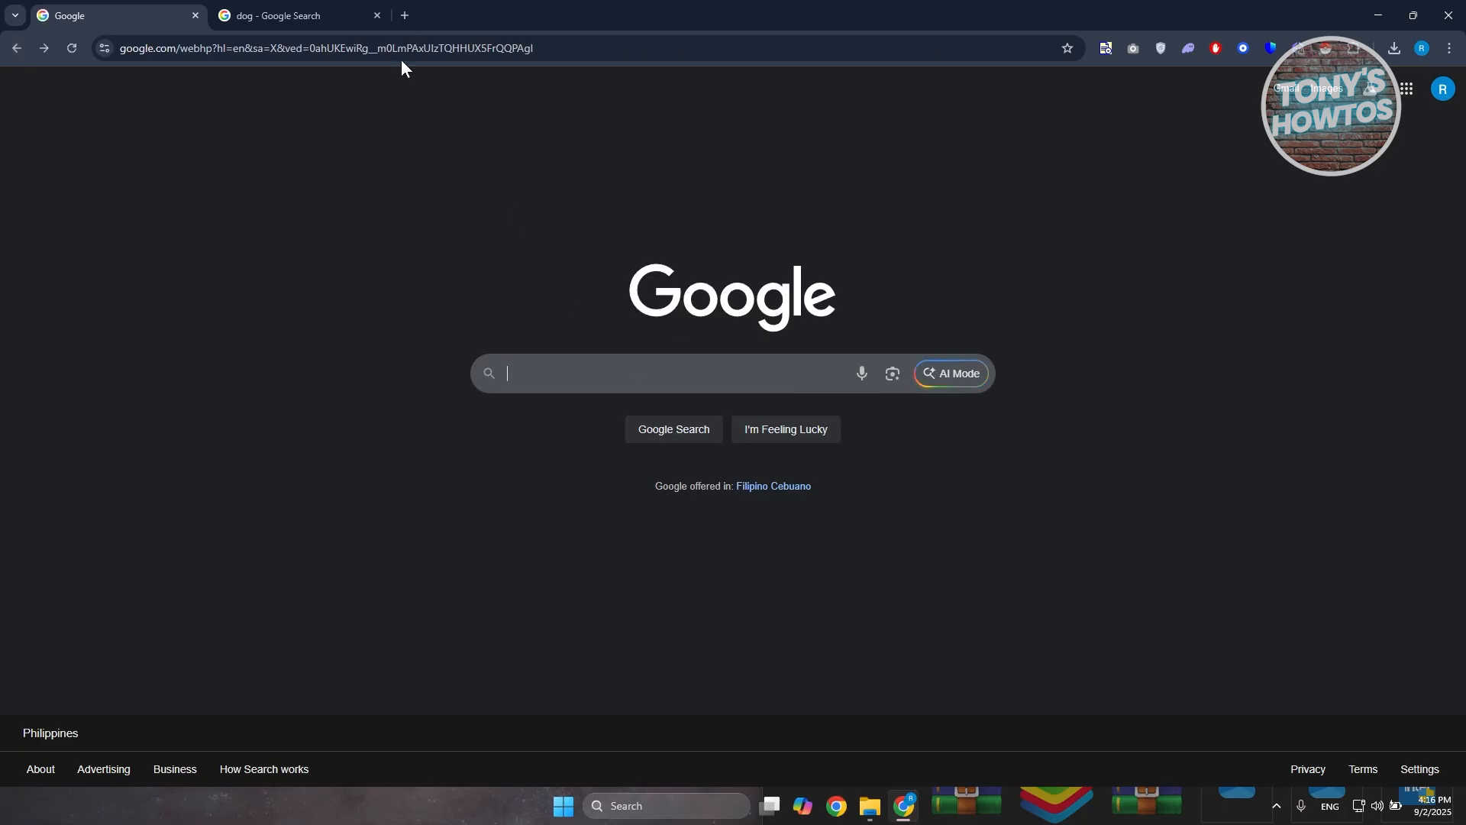
Lens-search the Labrador photo from the dog results and scroll its AI overview and similar photos.
click(291, 16)
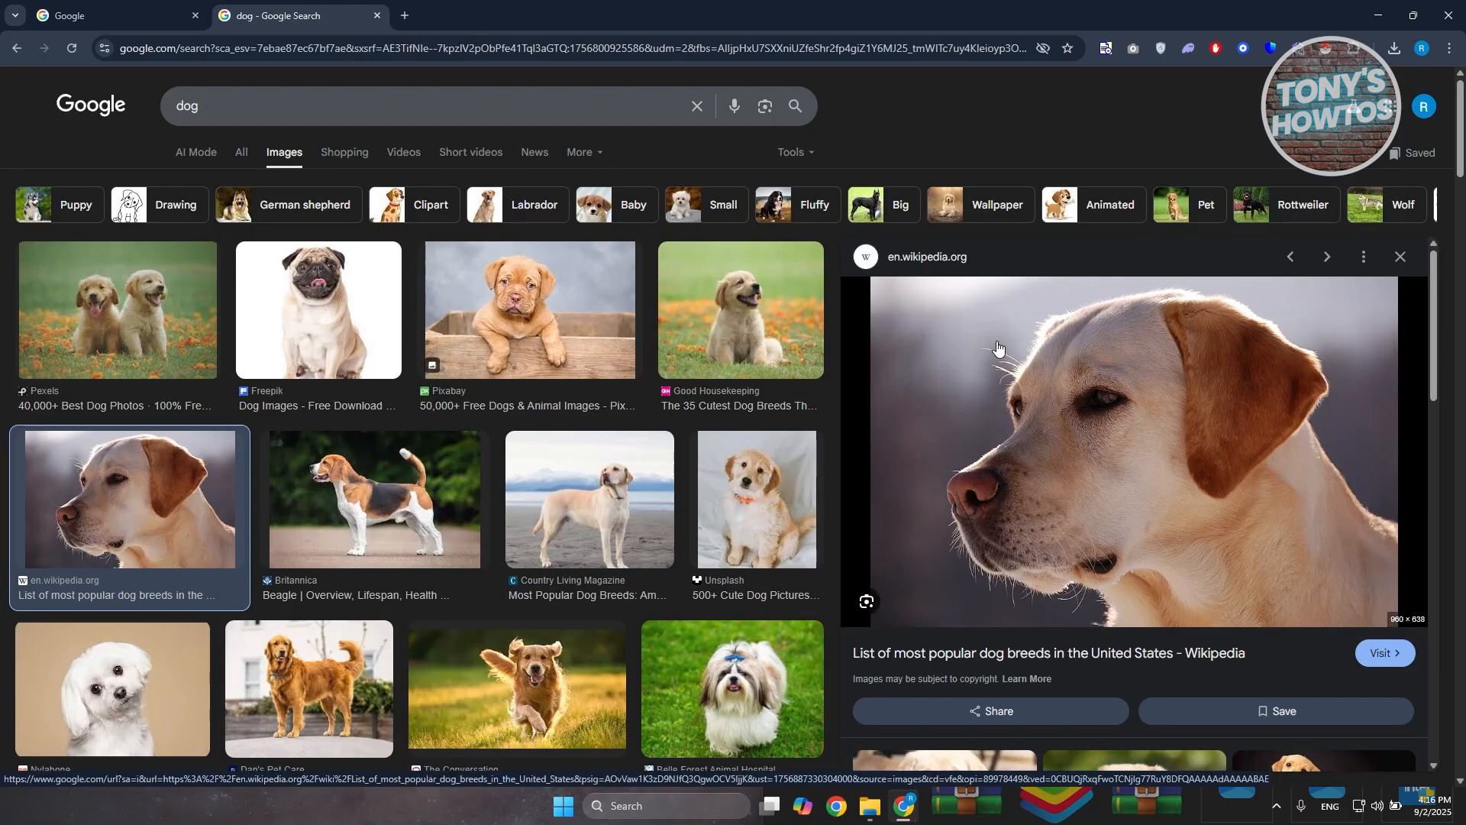
right_click(998, 346)
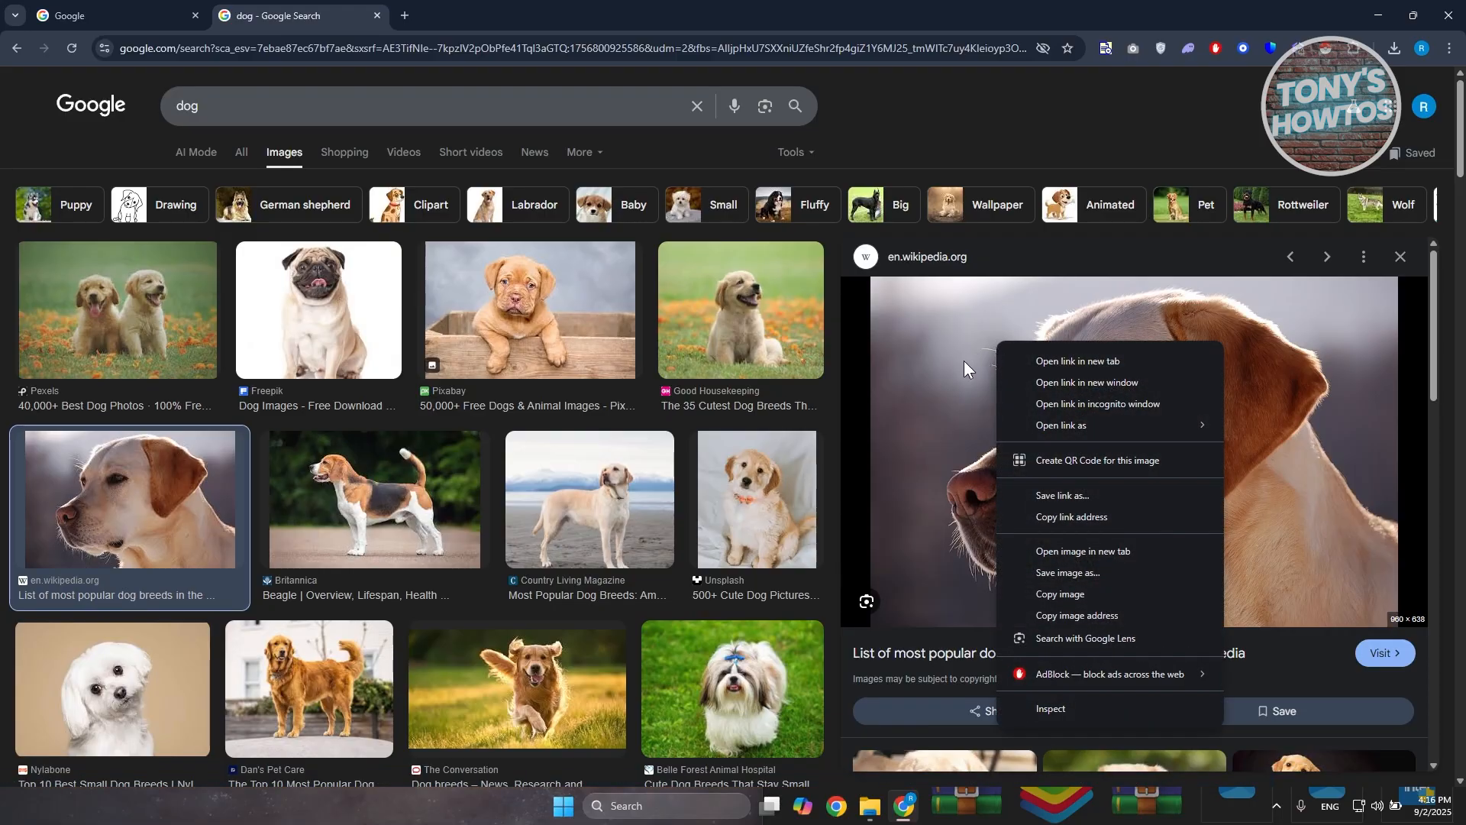
mouse_move(966, 368)
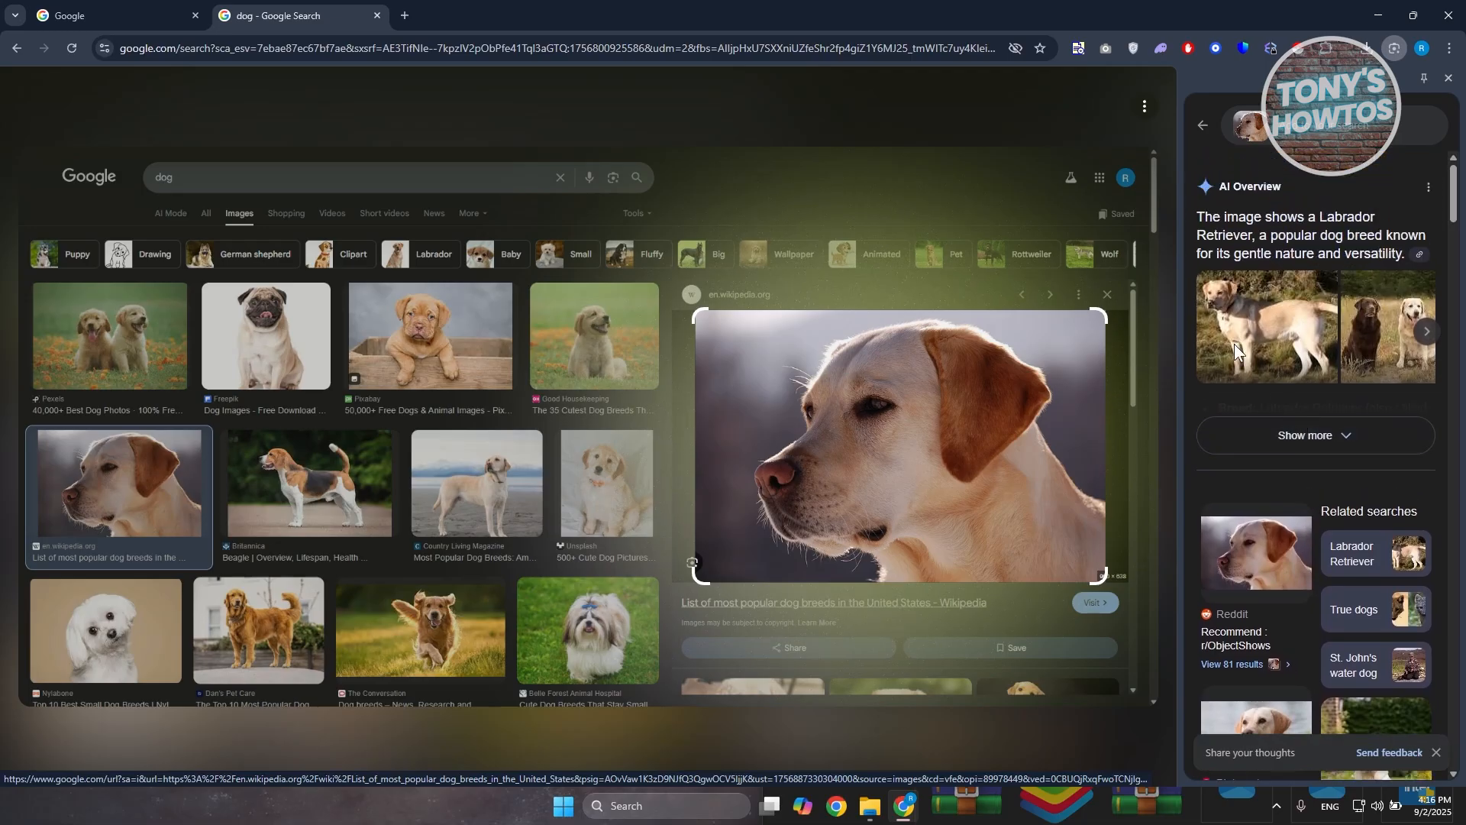
scroll(down, 3)
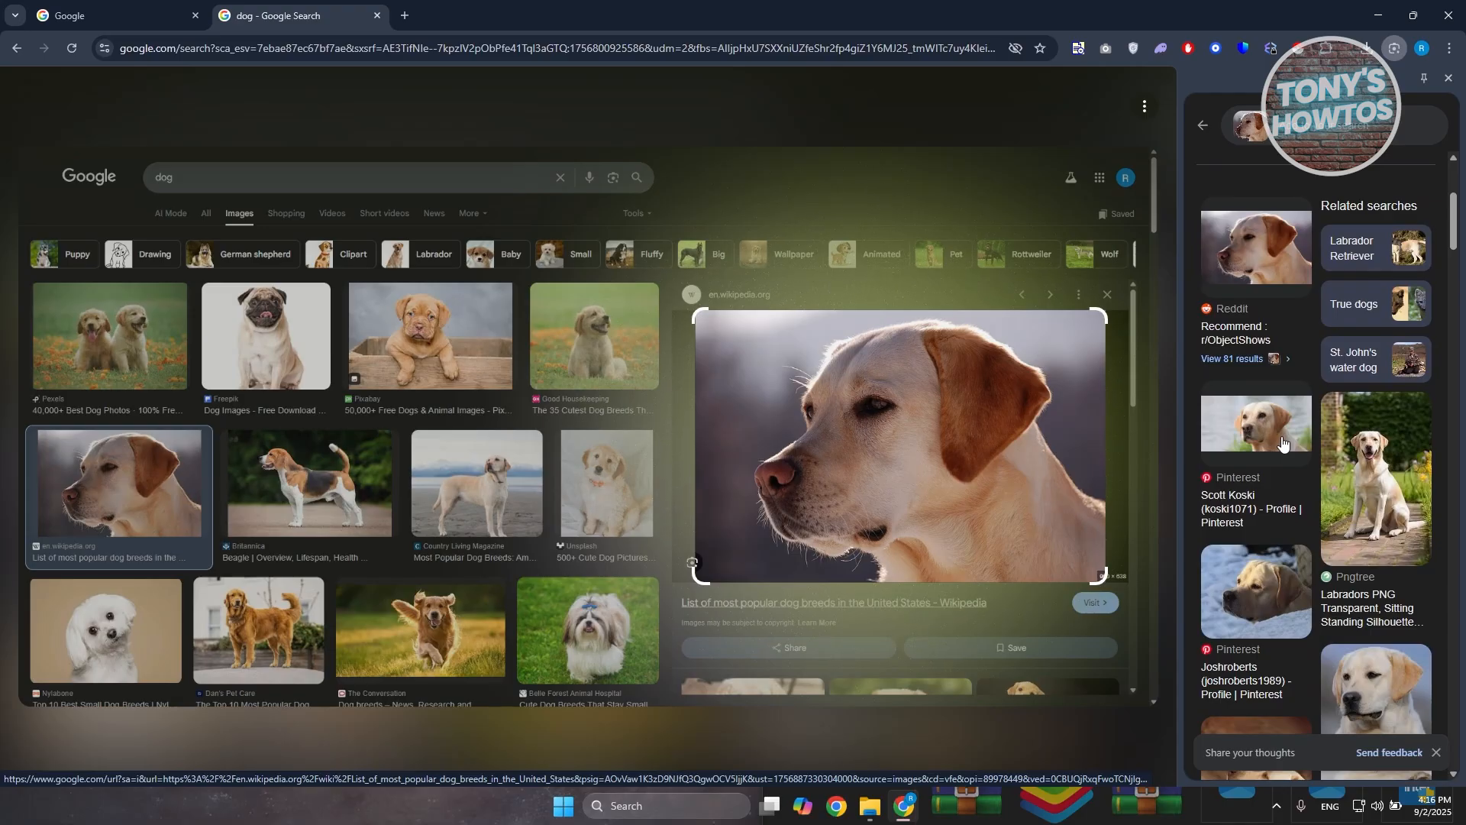
mouse_move(895, 328)
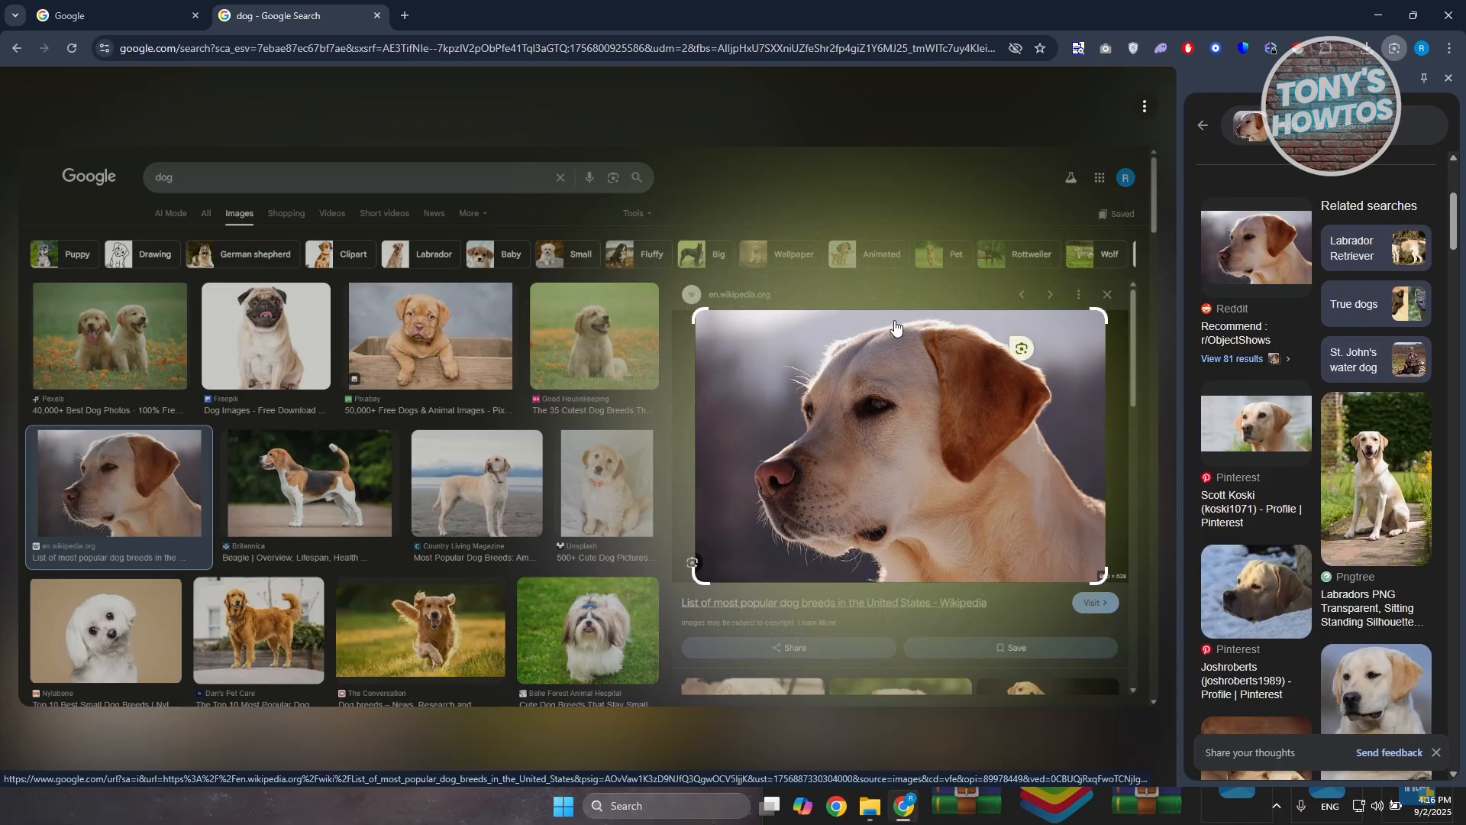
mouse_move(1167, 480)
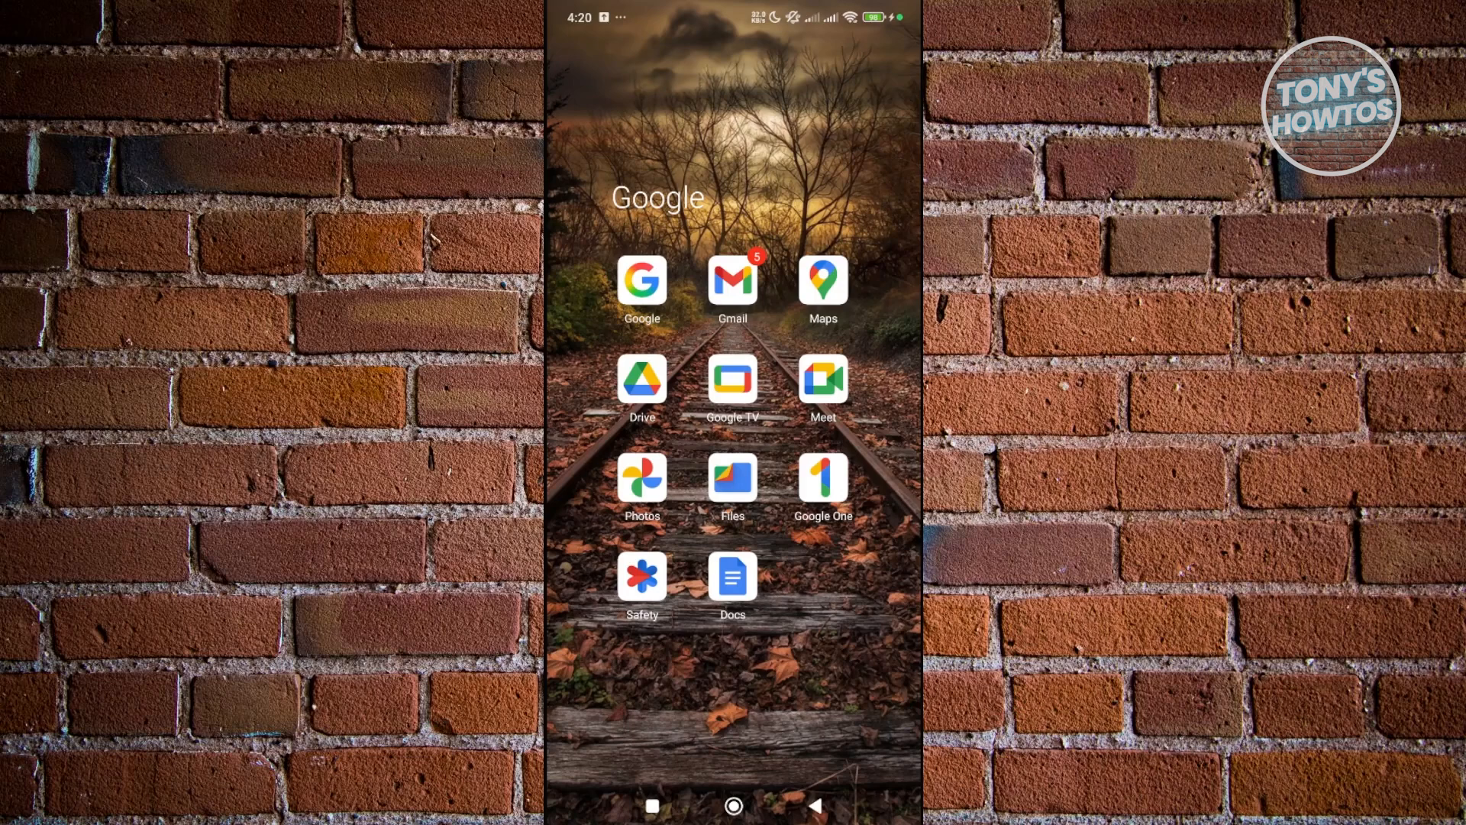
Launch the Google app on the phone and load the kitten photo into Lens.
click(641, 282)
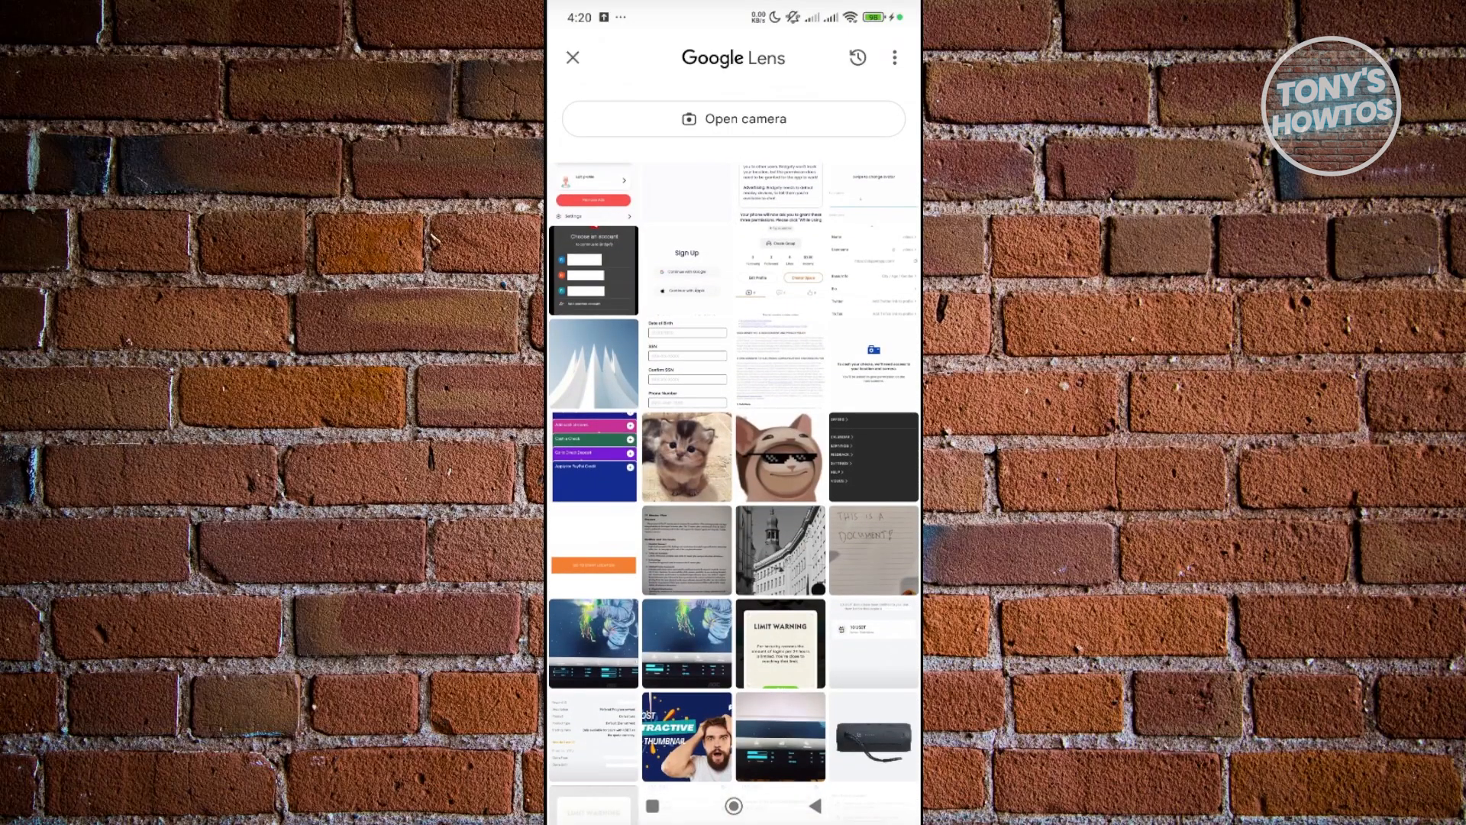
click(685, 457)
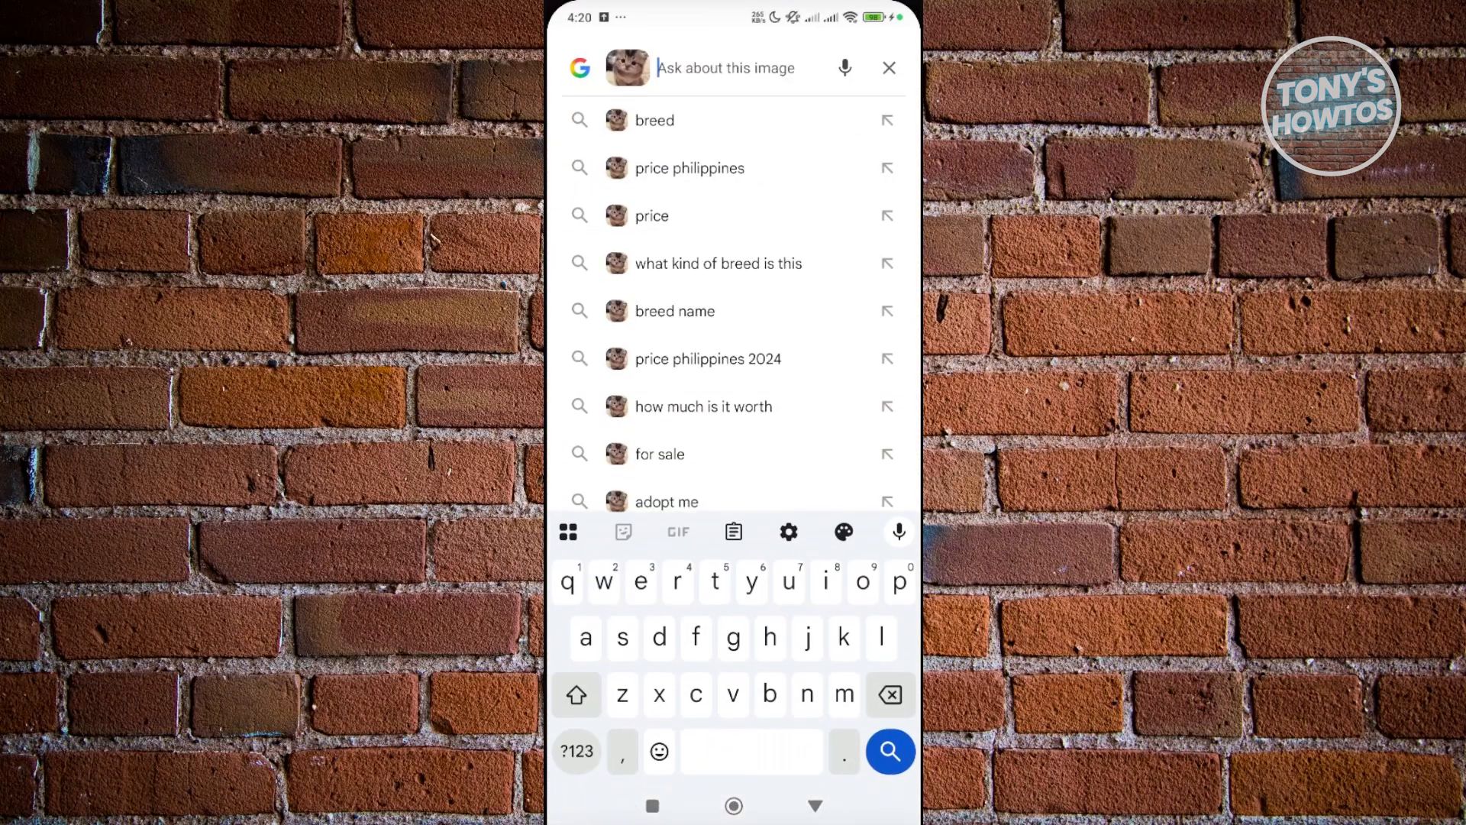
Ask Lens 'breed' about the kitten photo, then start a fresh empty search.
text(breed)
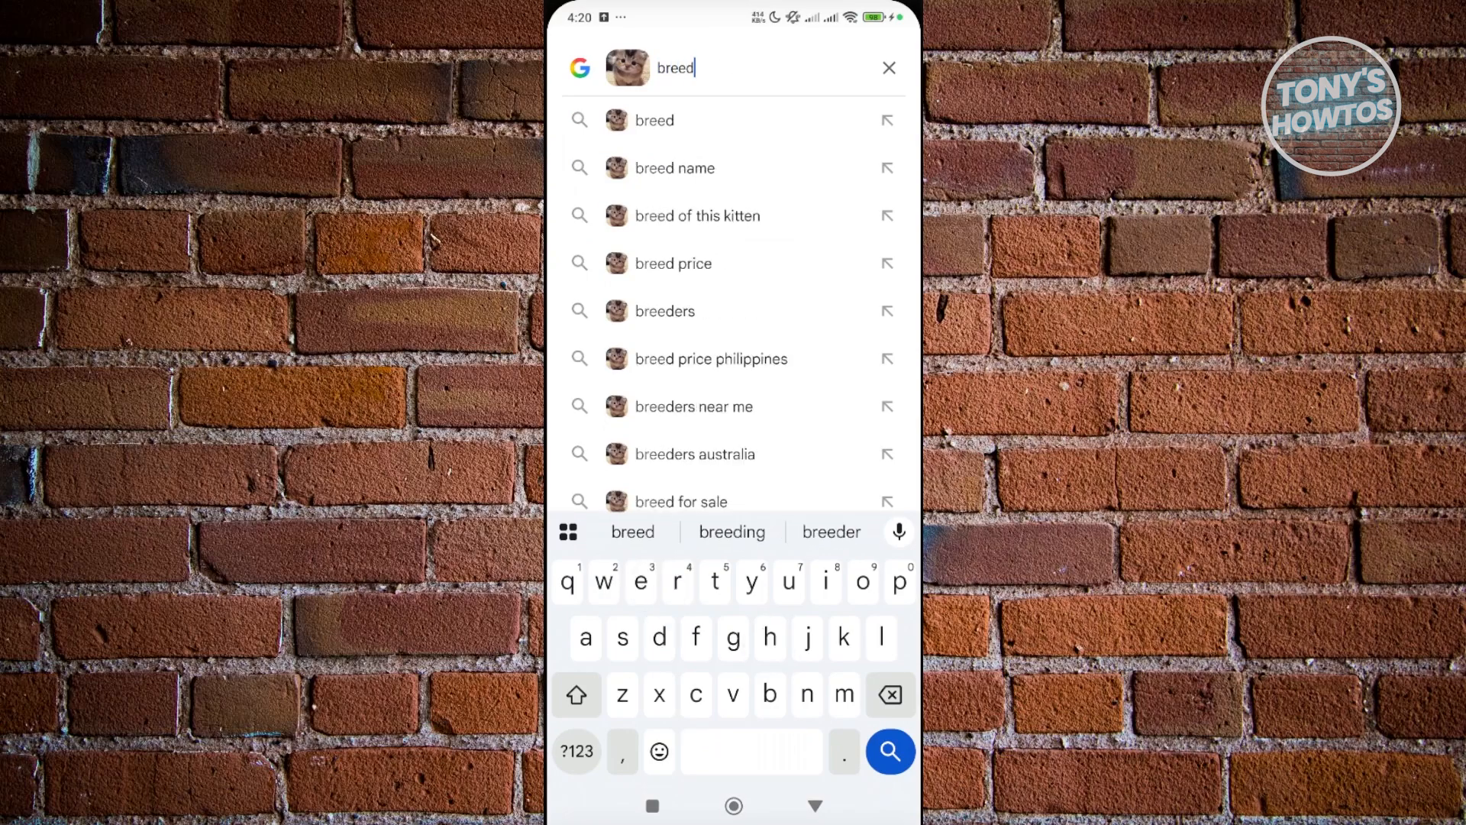
click(889, 751)
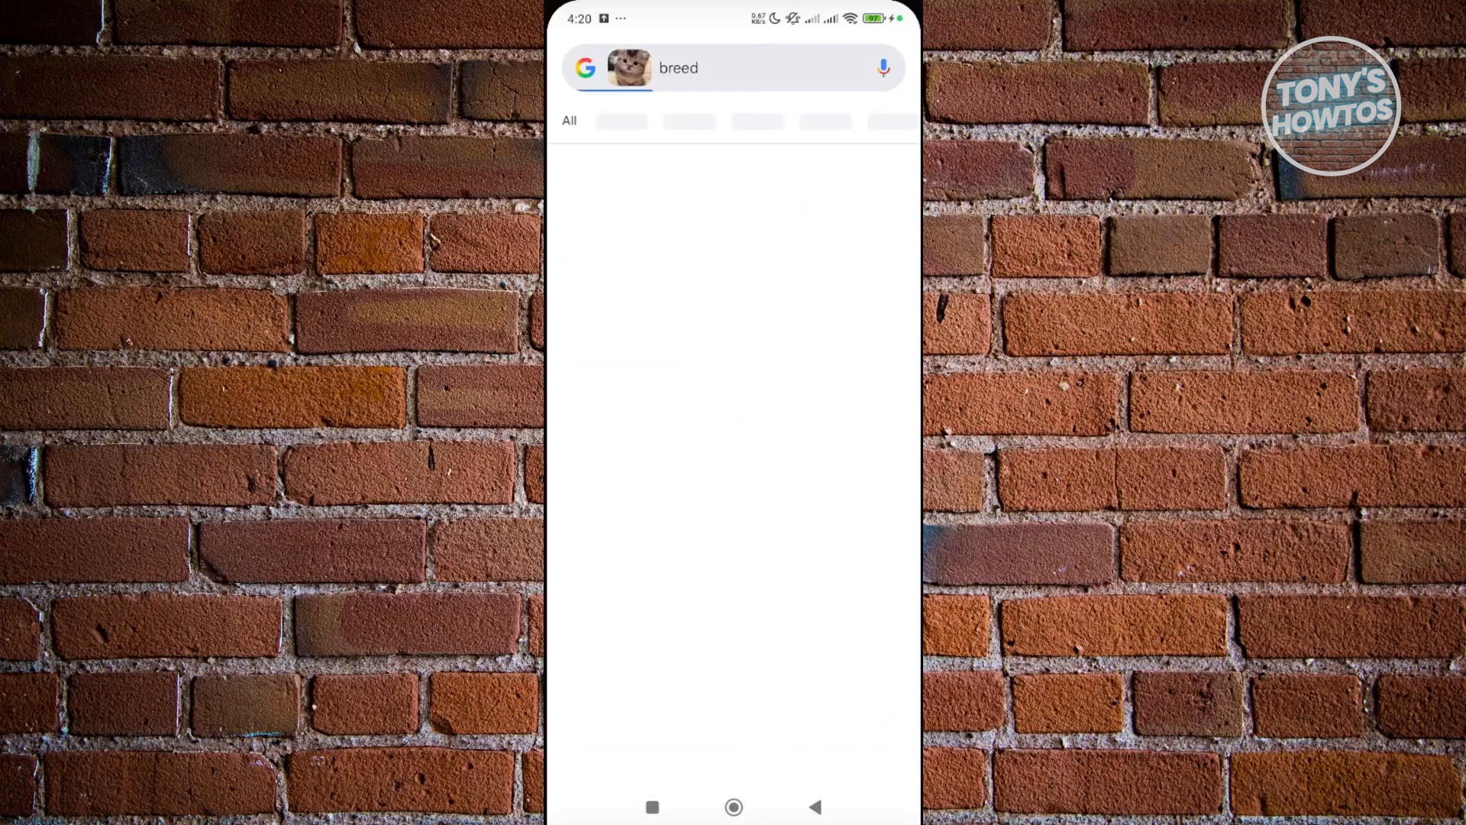
click(720, 121)
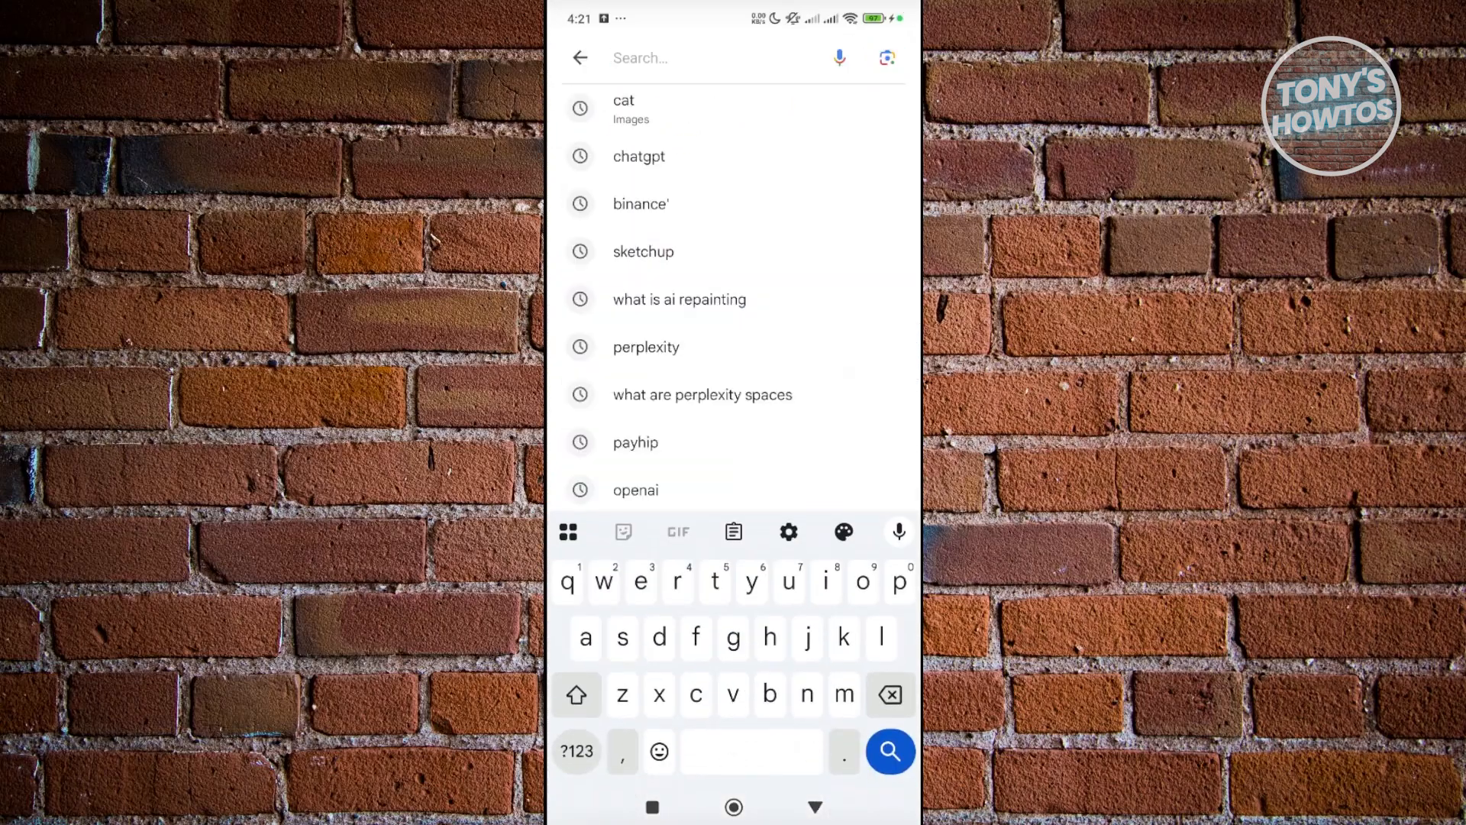
Rerun the 'cat' search from history and scroll through its image results.
click(623, 108)
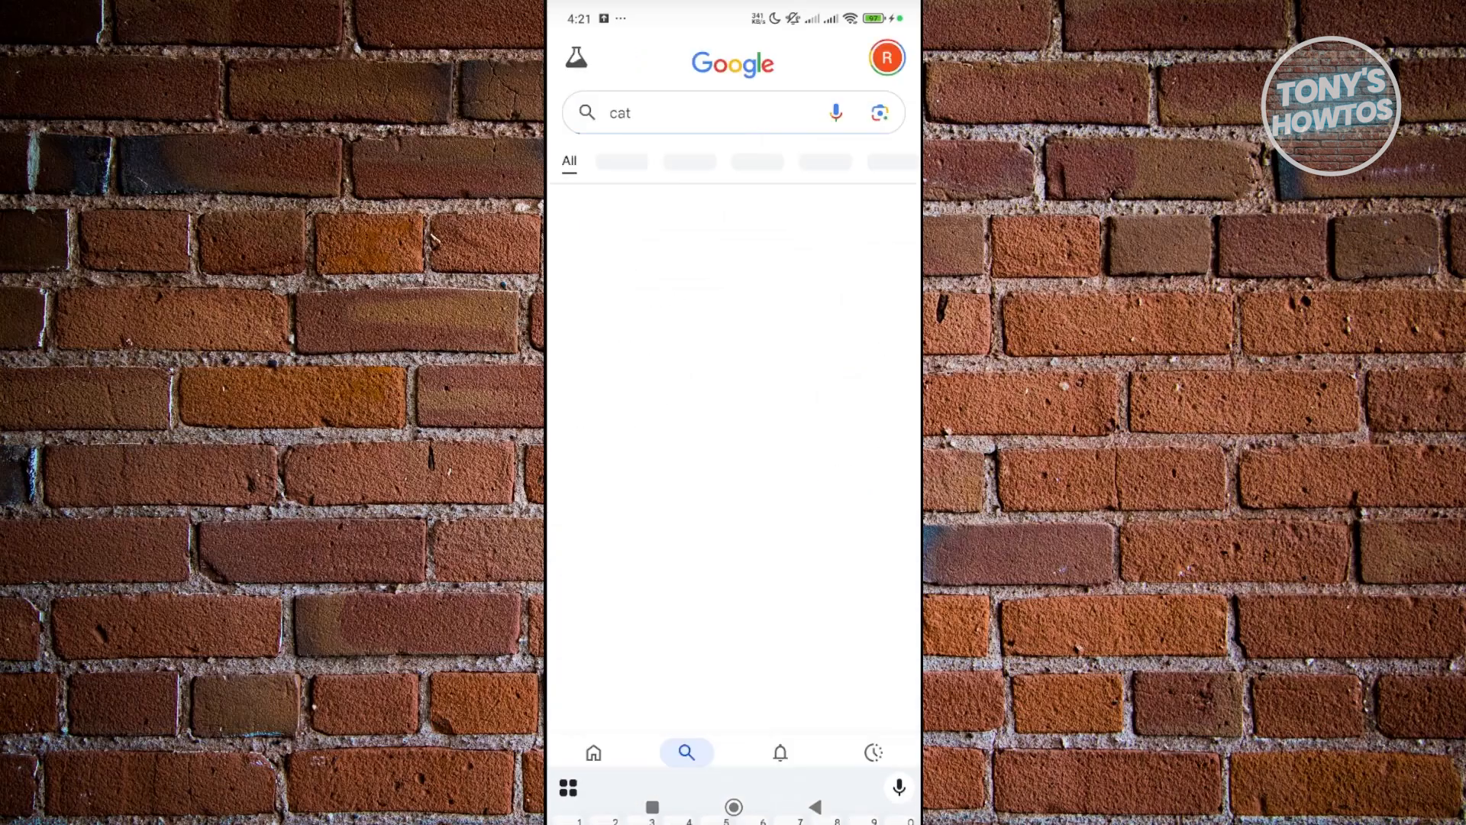
key(Enter)
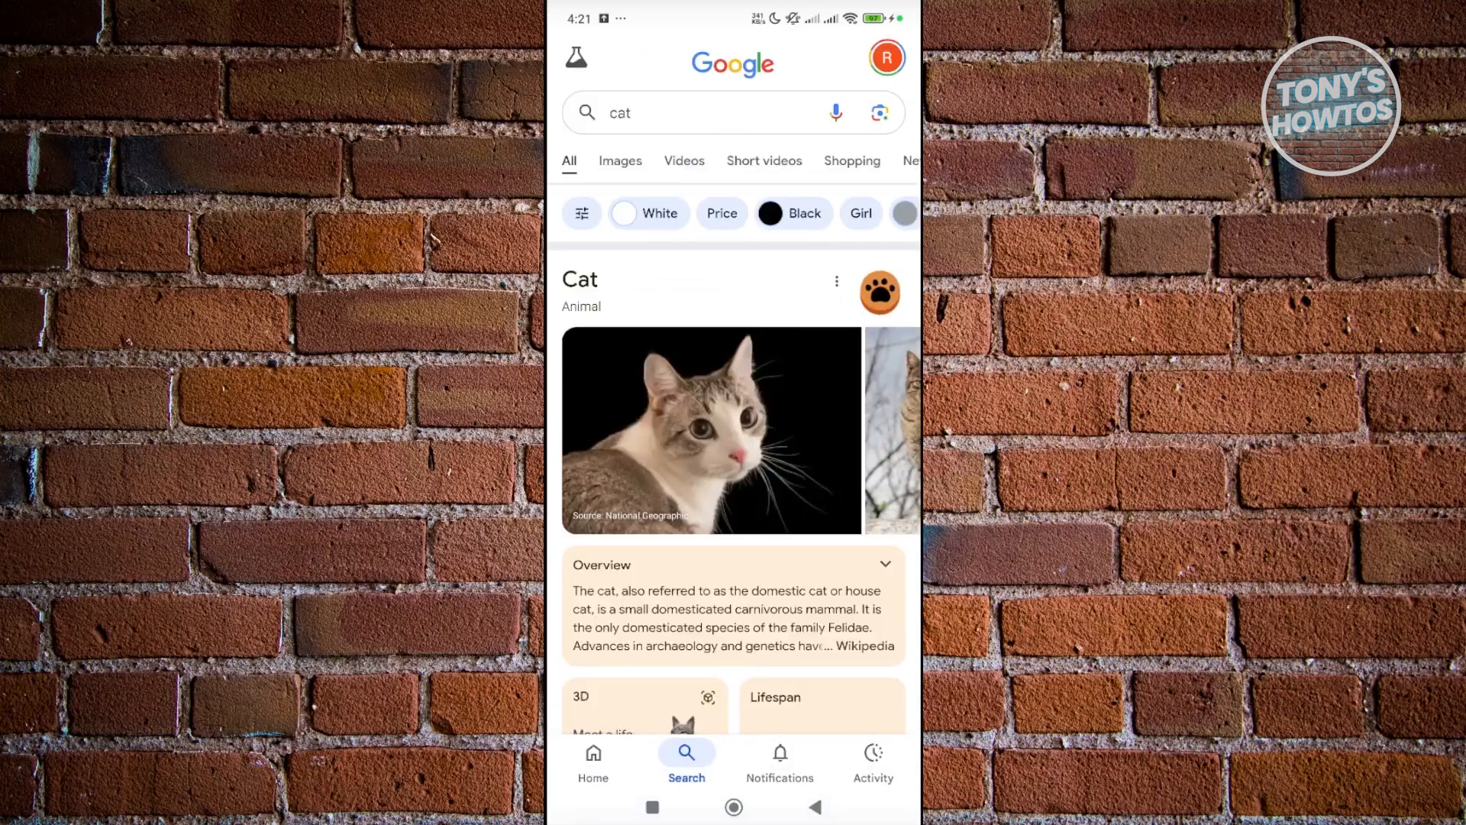
click(620, 159)
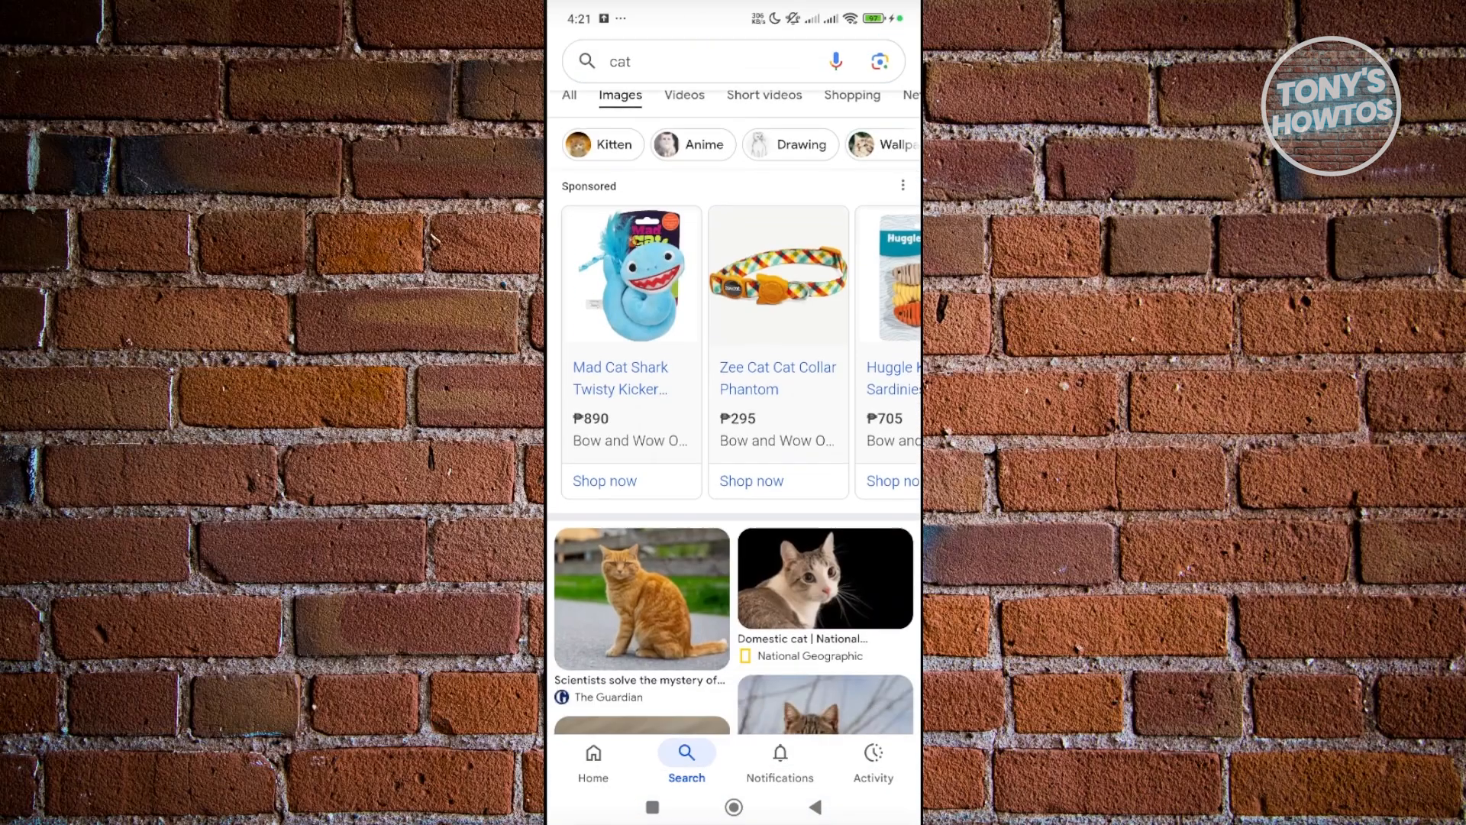
scroll(down, 3)
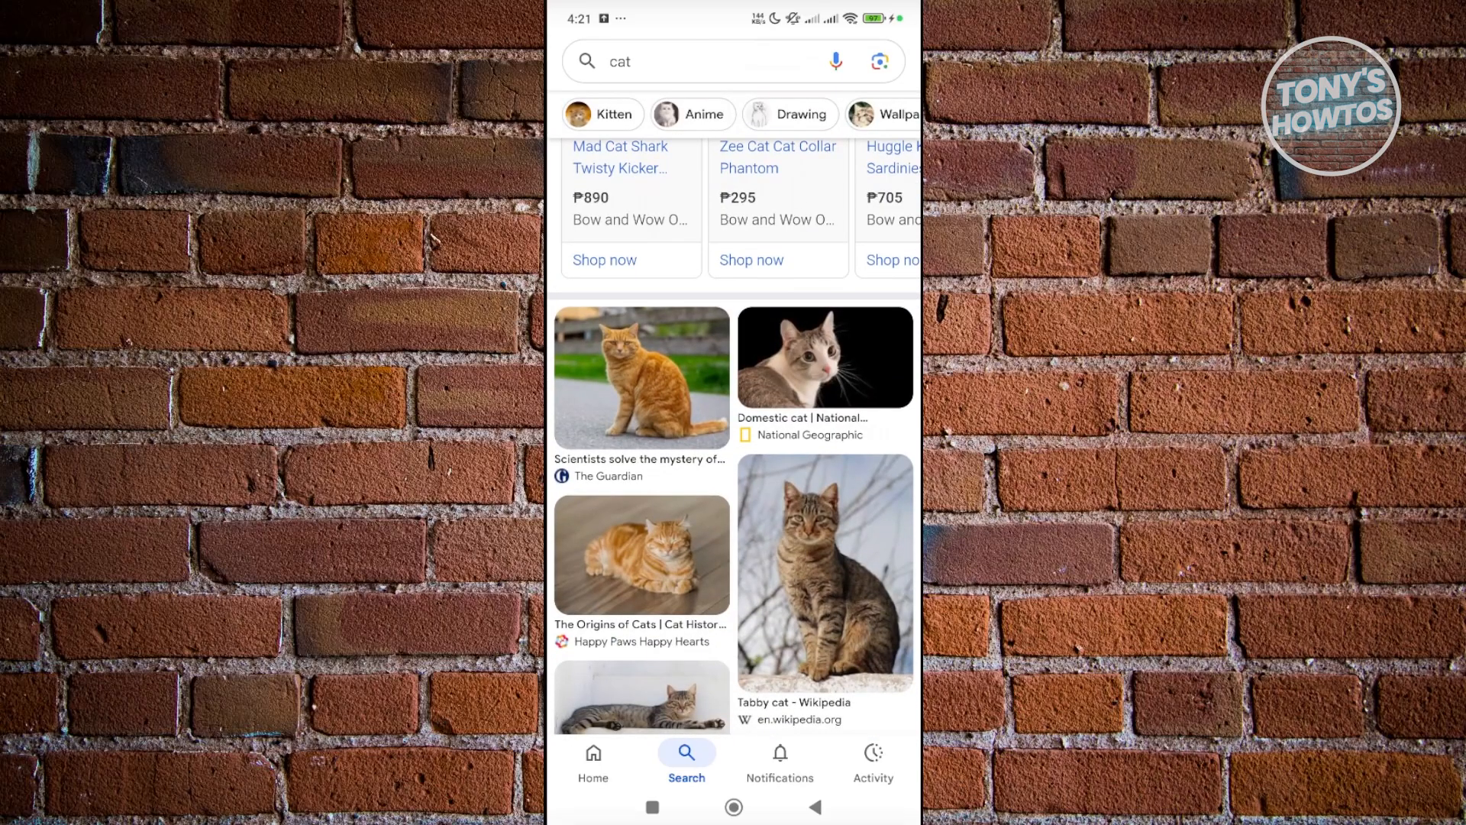
scroll(down, 3)
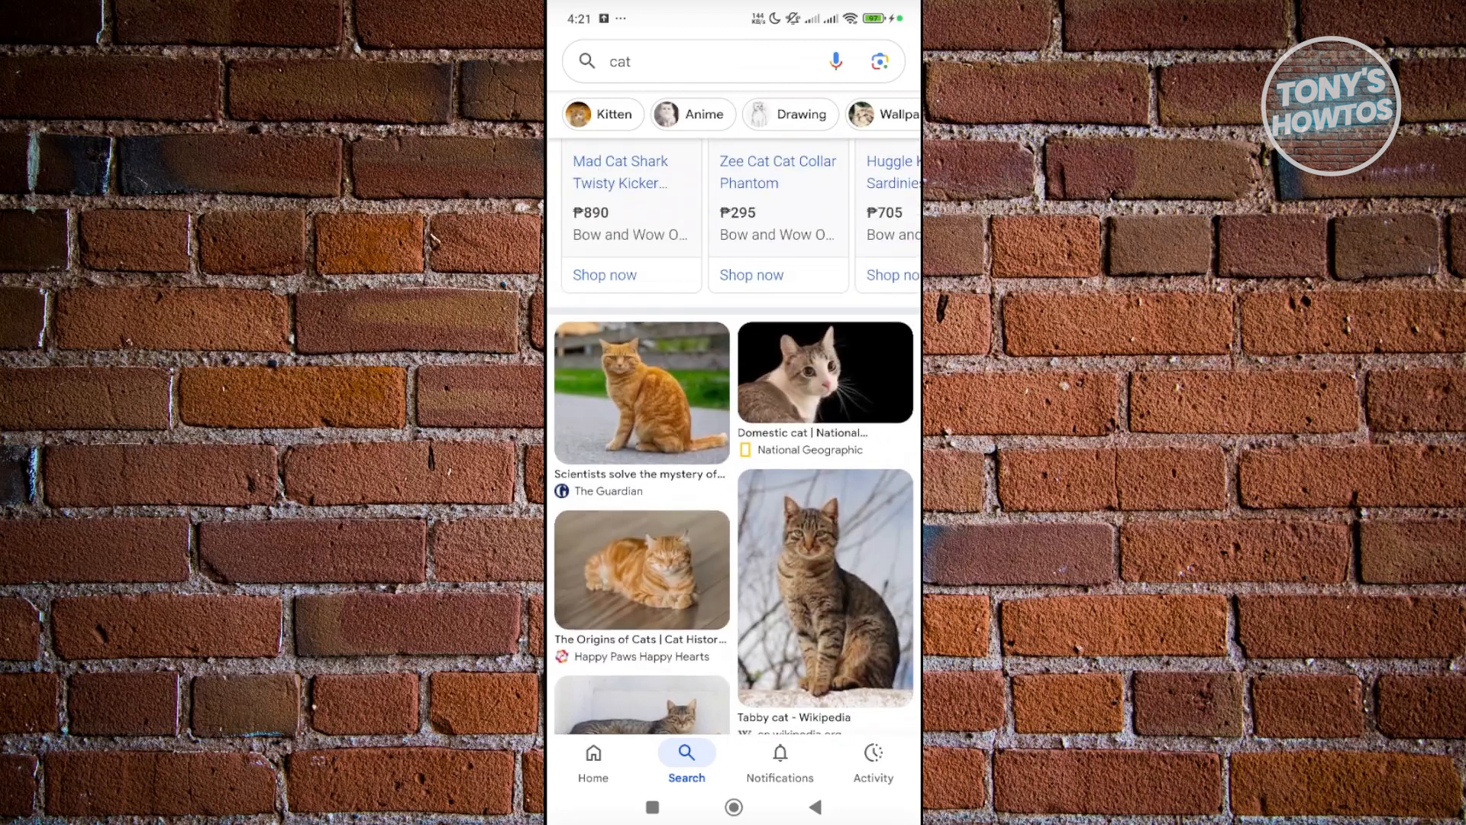
Lens-search the Tabby cat - Wikipedia photo and show only its visual matches.
click(825, 584)
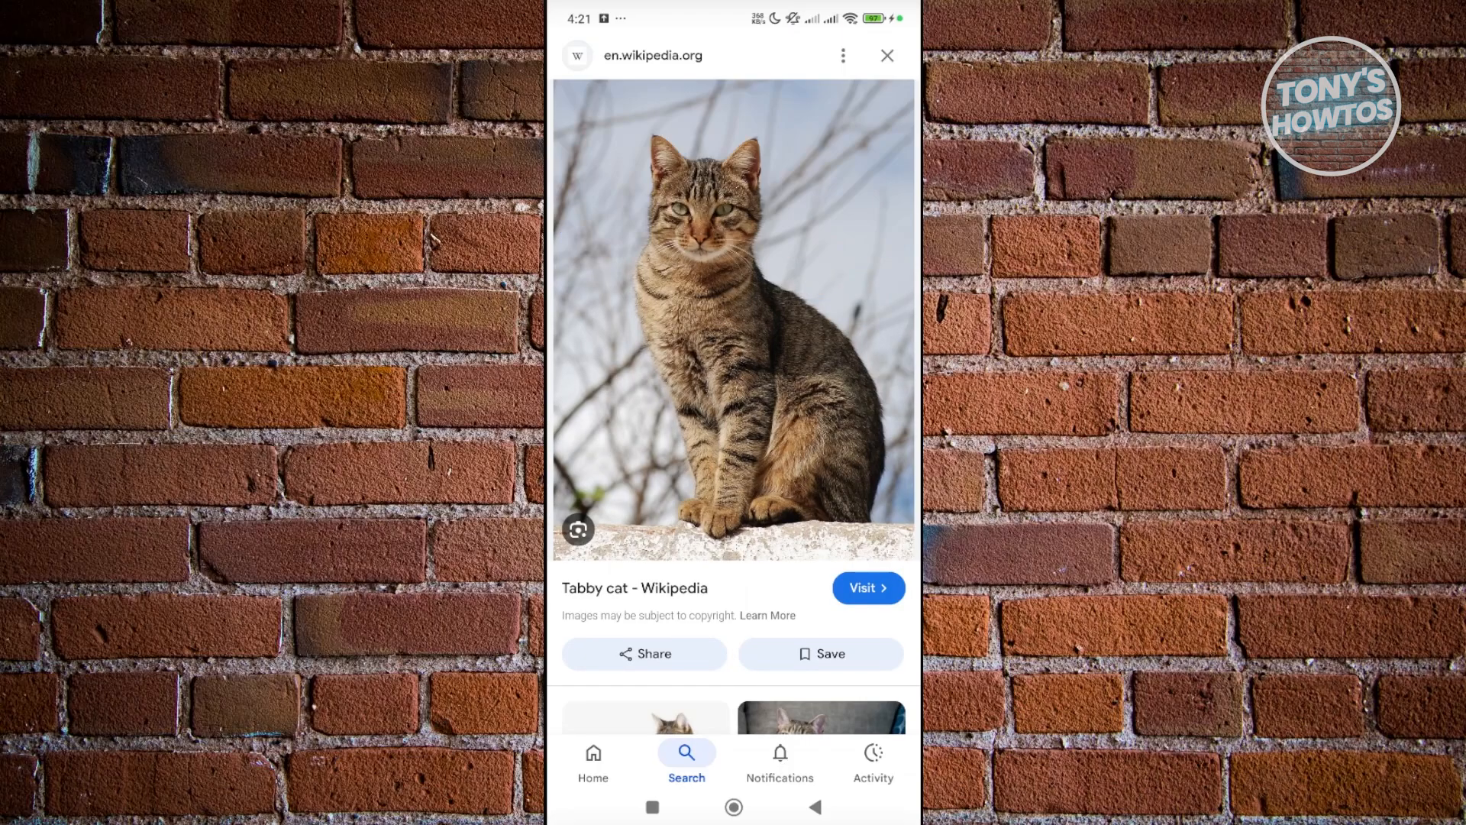
click(578, 529)
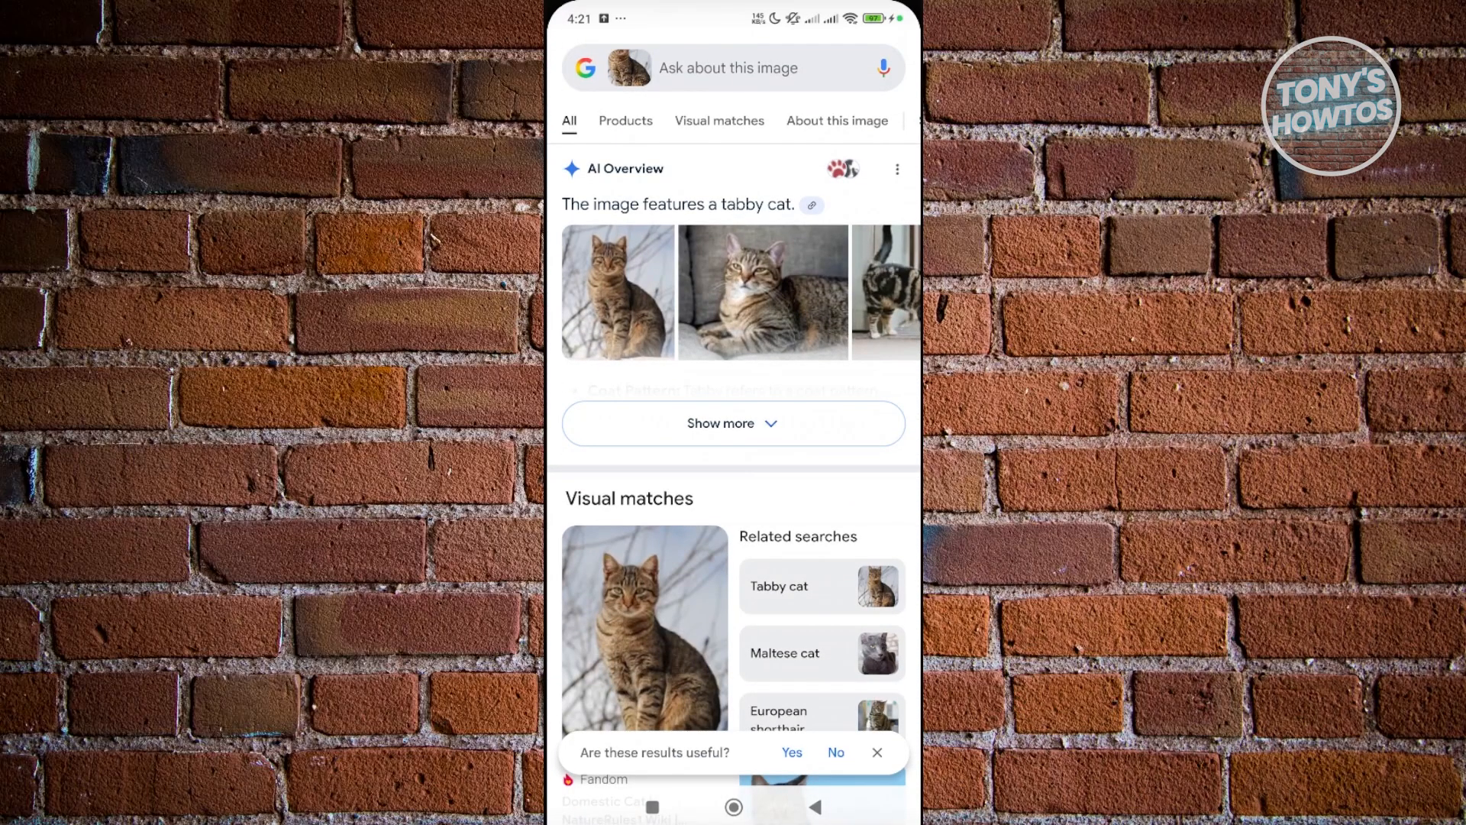
click(720, 121)
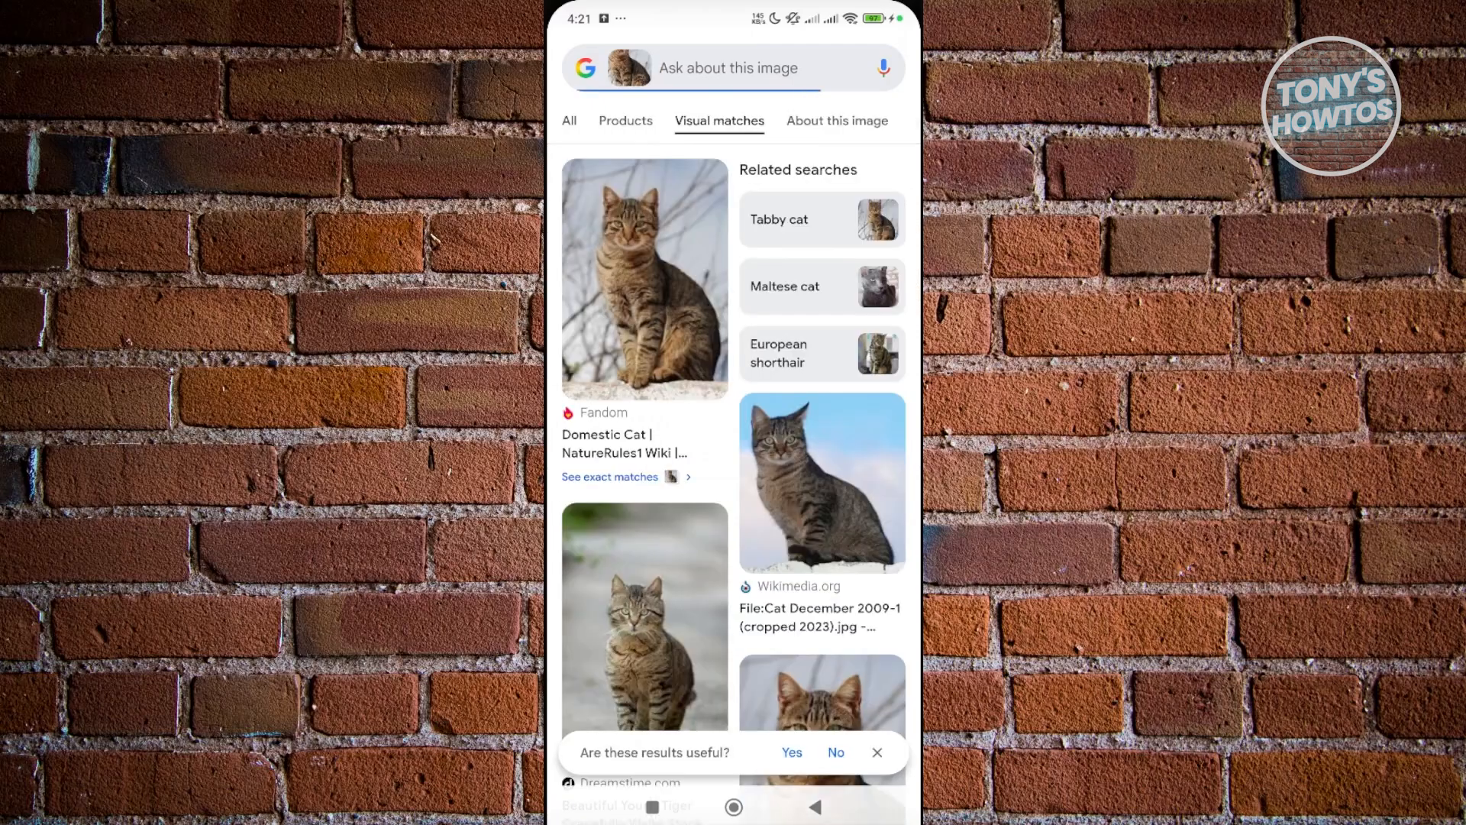